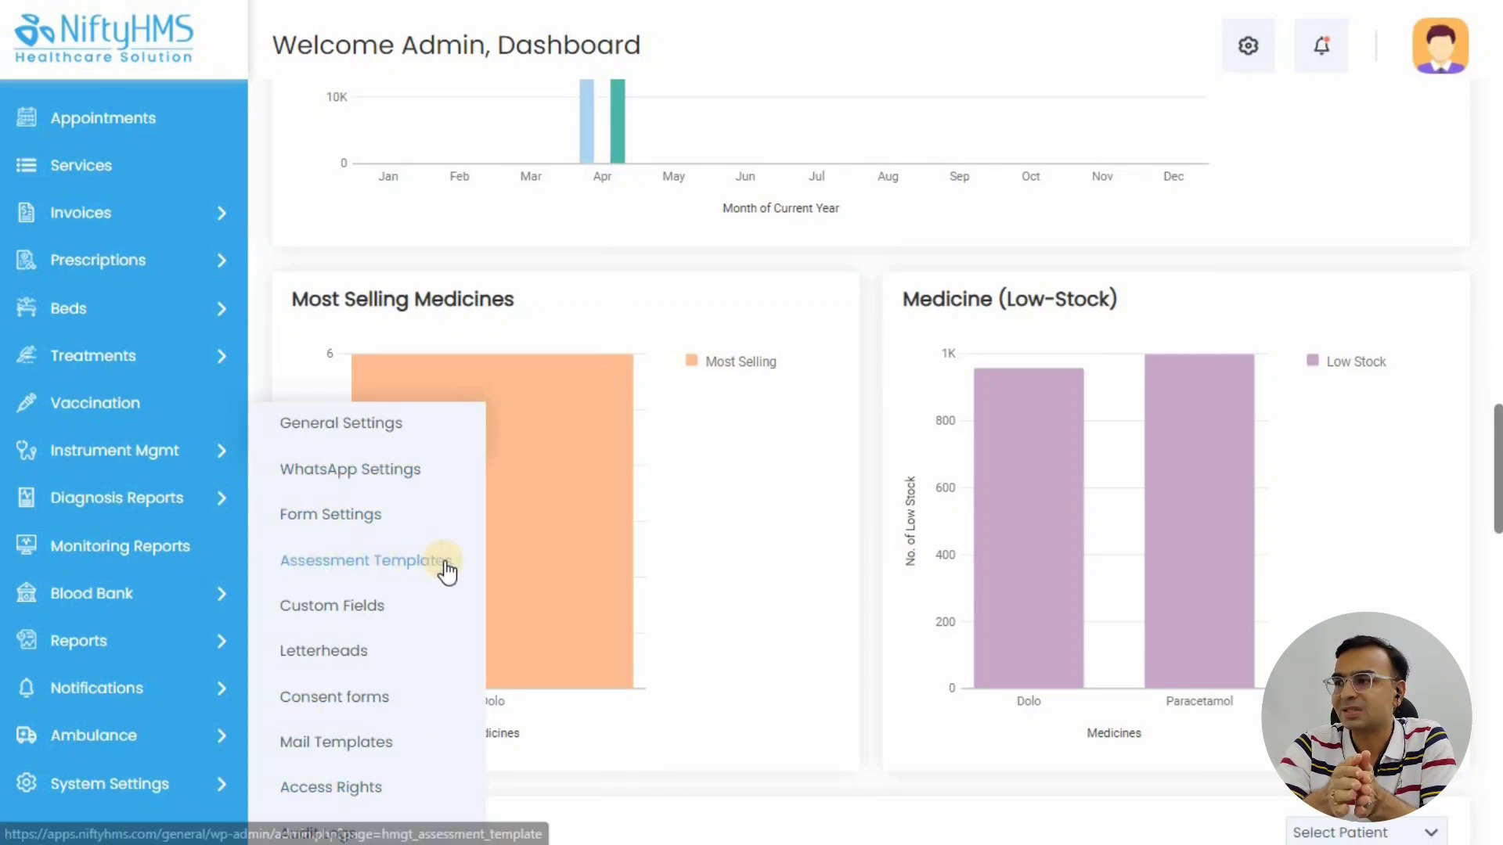
Open Assessment Templates under System Settings to list the eight templates
left_click(359, 560)
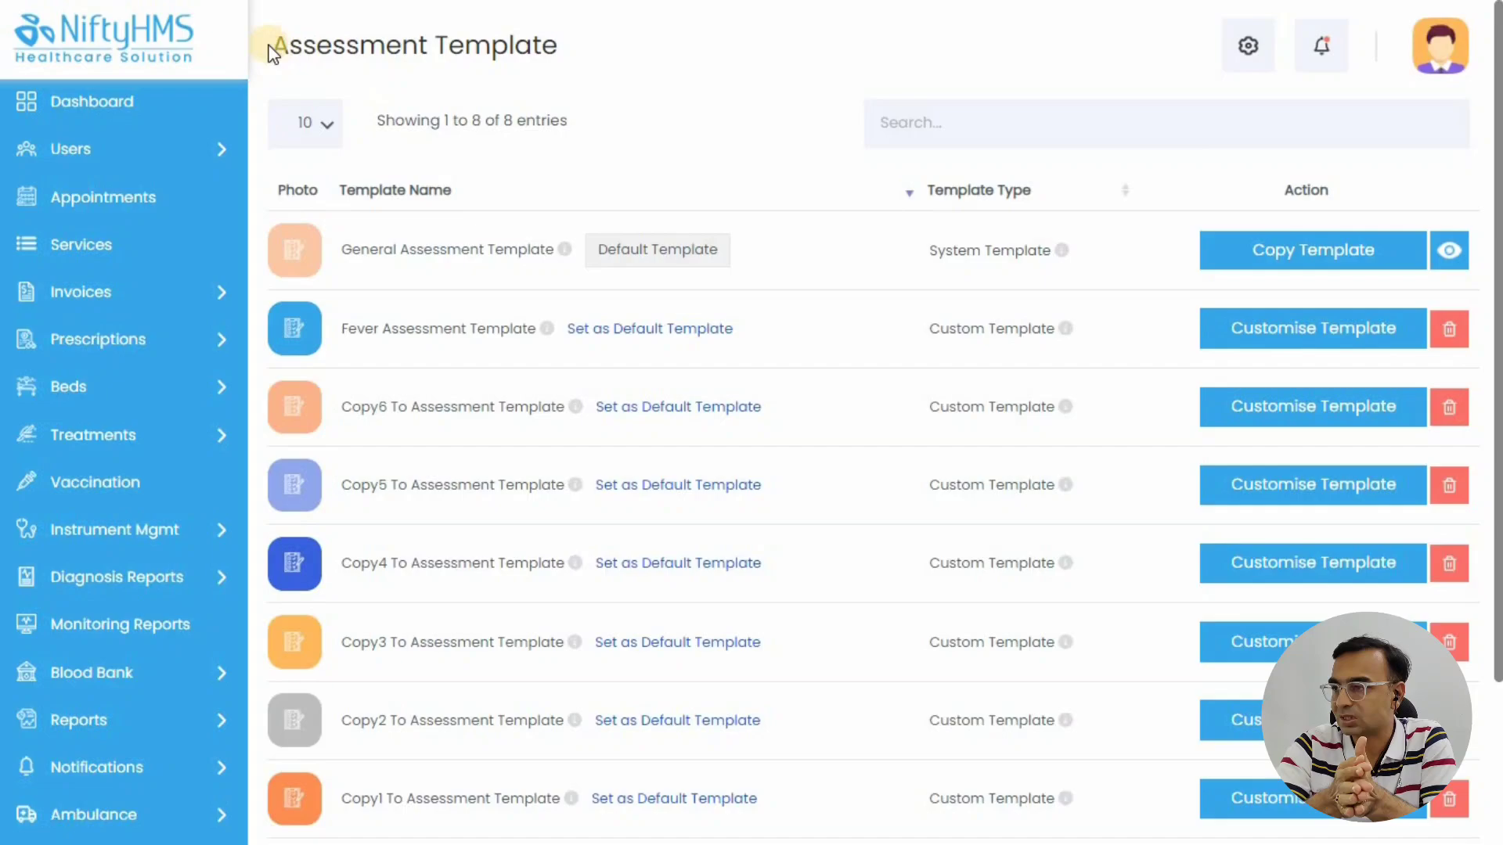
mouse_move(377, 221)
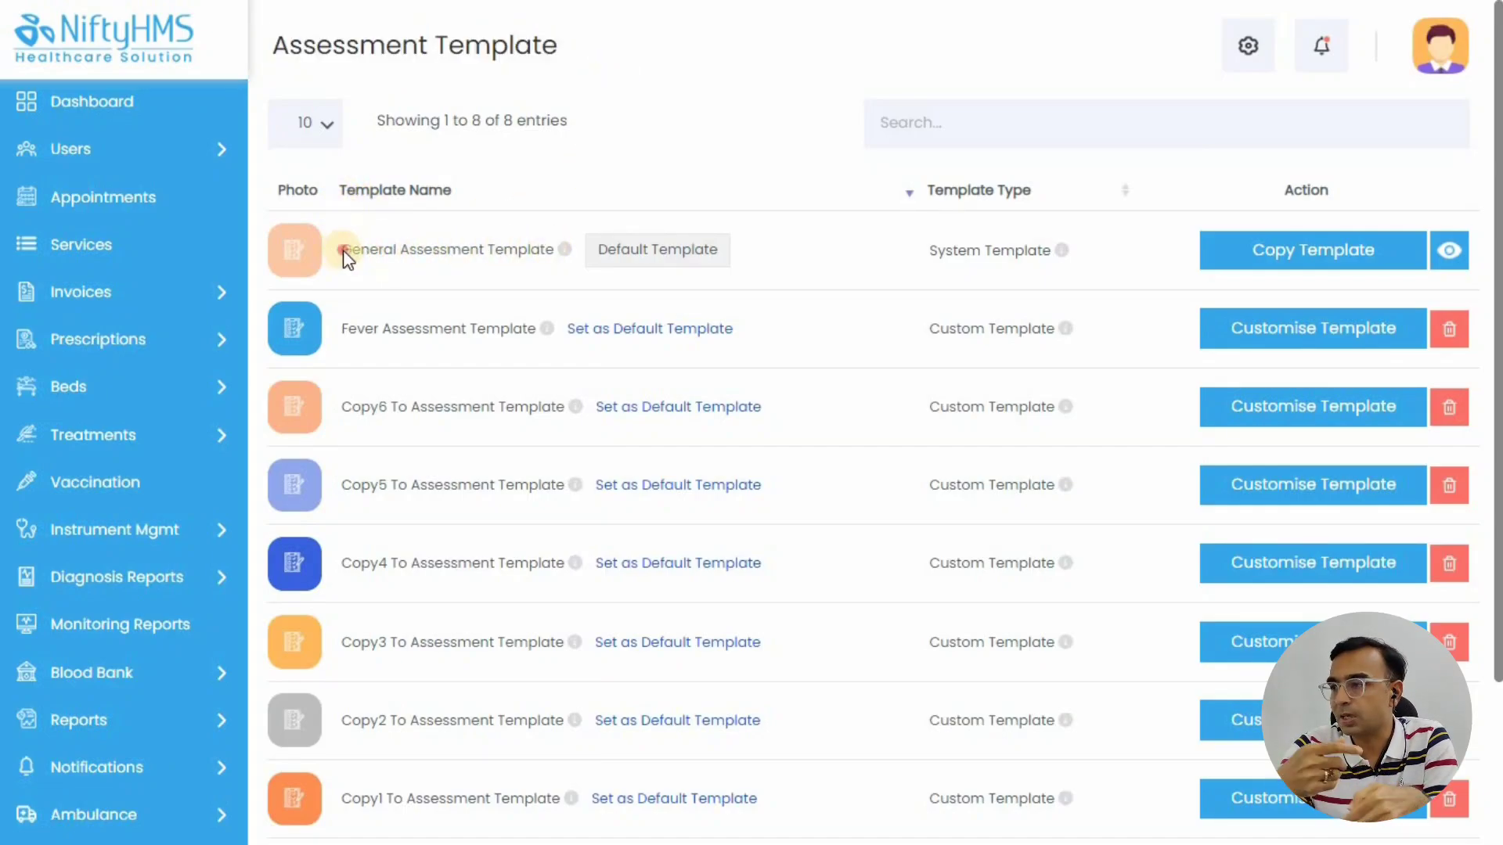
double_click(436, 328)
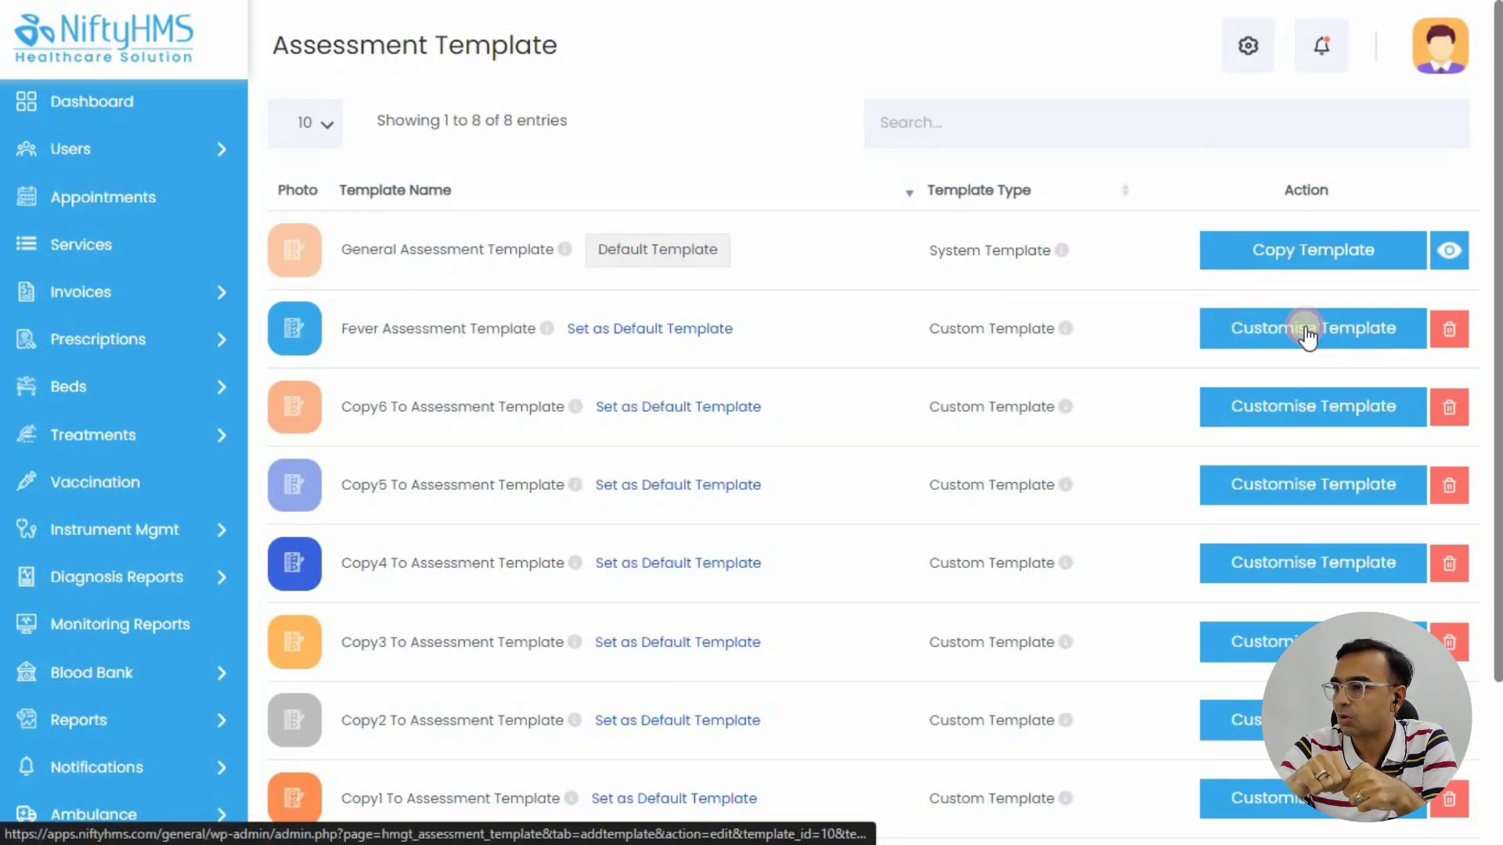
Customise the Fever Assessment Template and rename it 'Fever Assessment Form'
left_click(1311, 327)
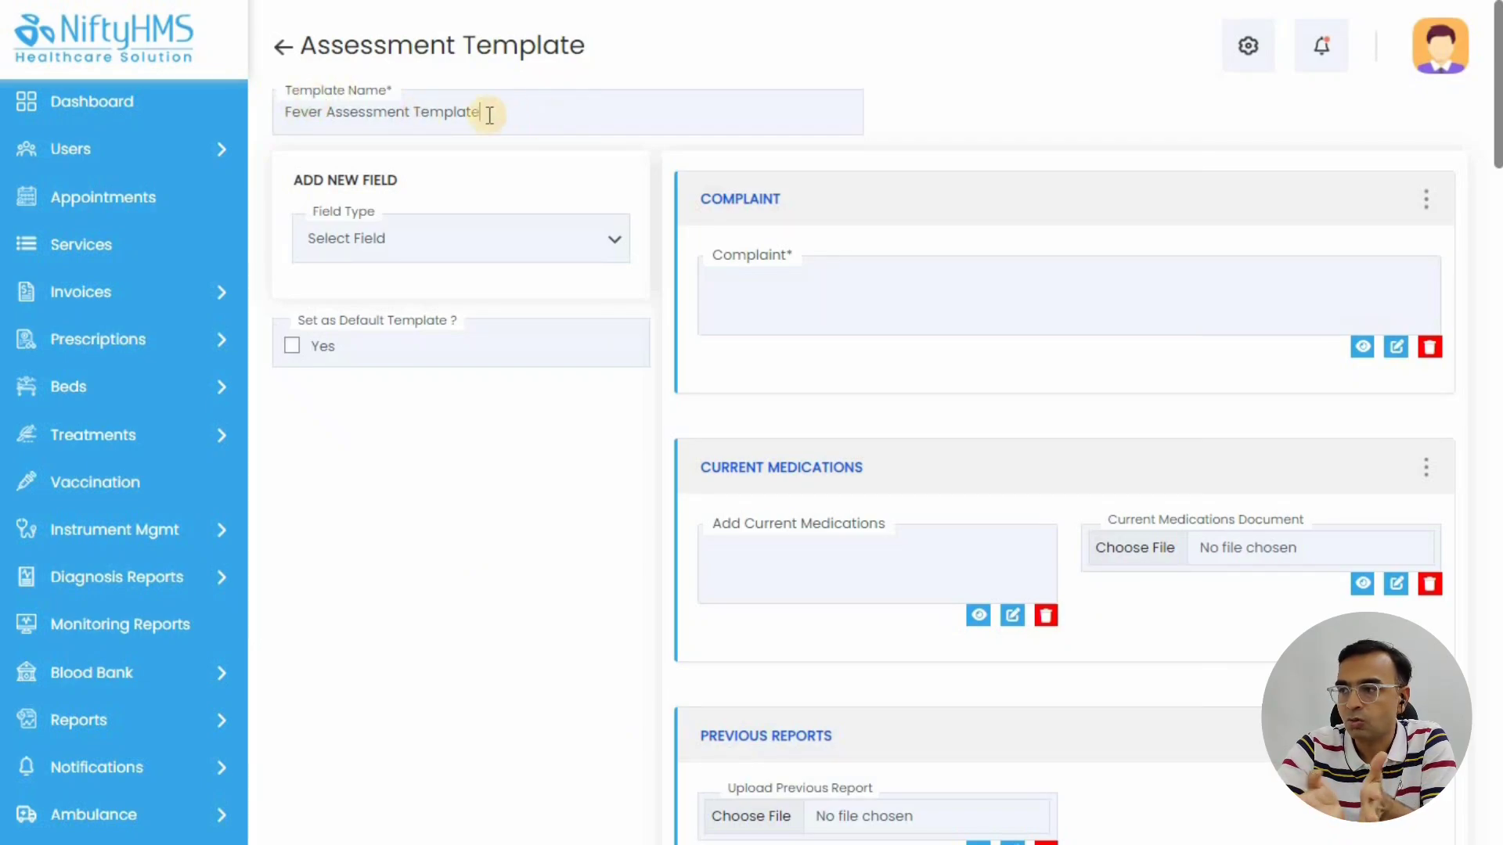
double_click(447, 111)
type("FO")
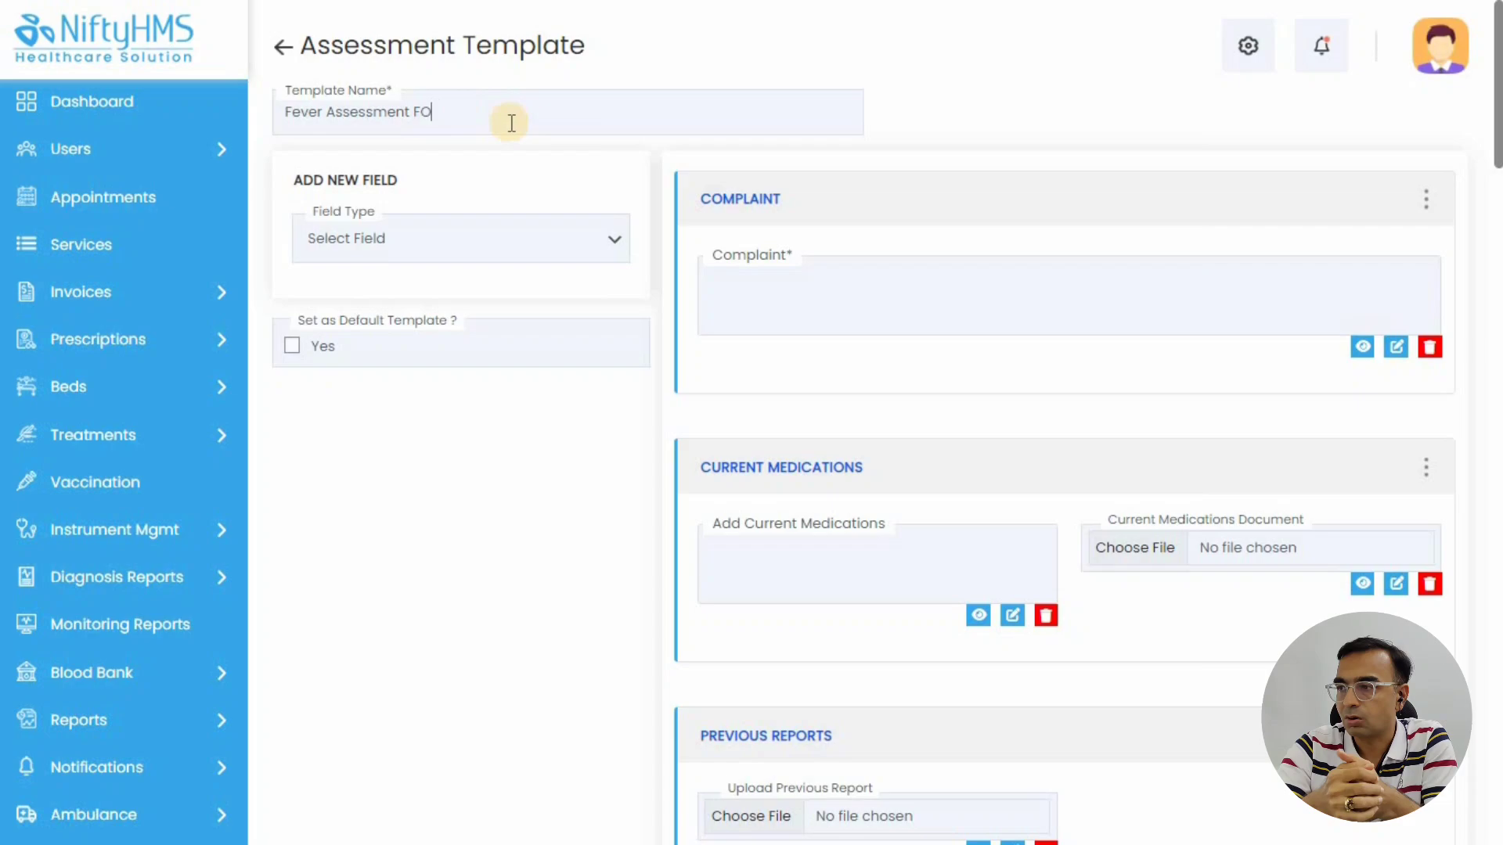
key("backspace")
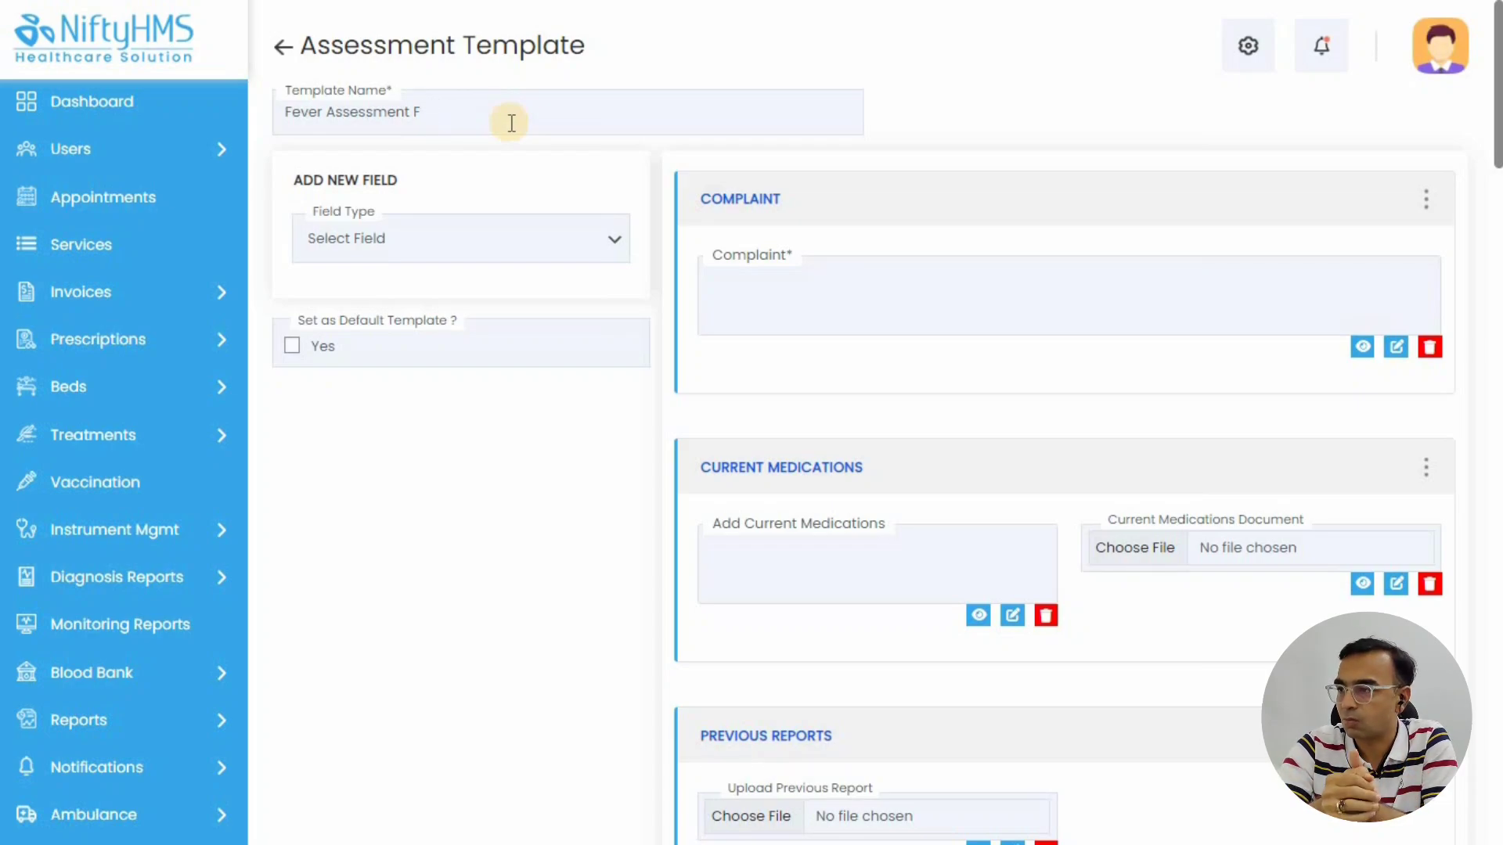
type("orm")
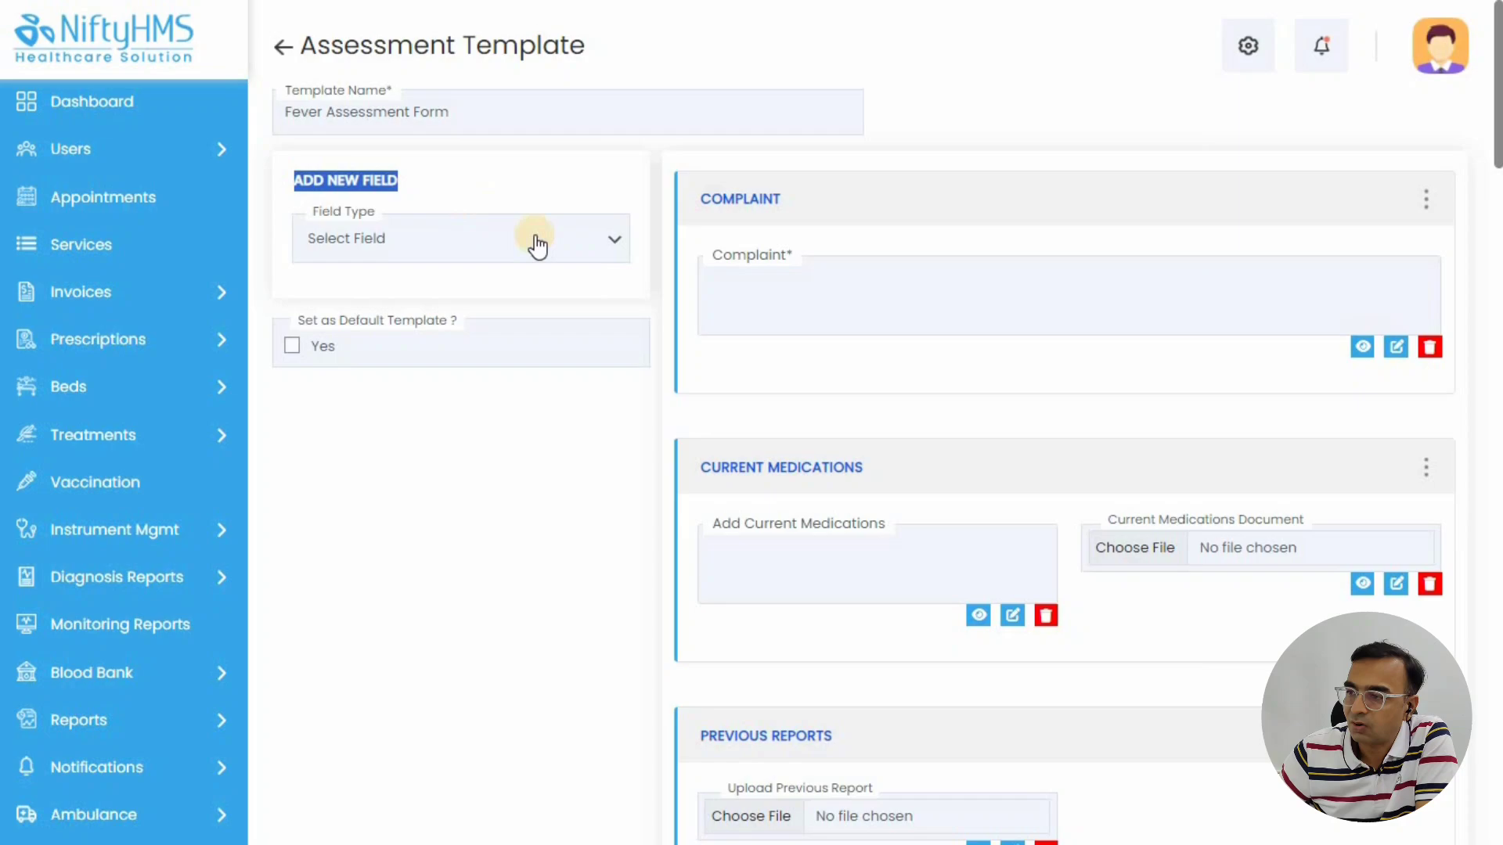
left_click(460, 238)
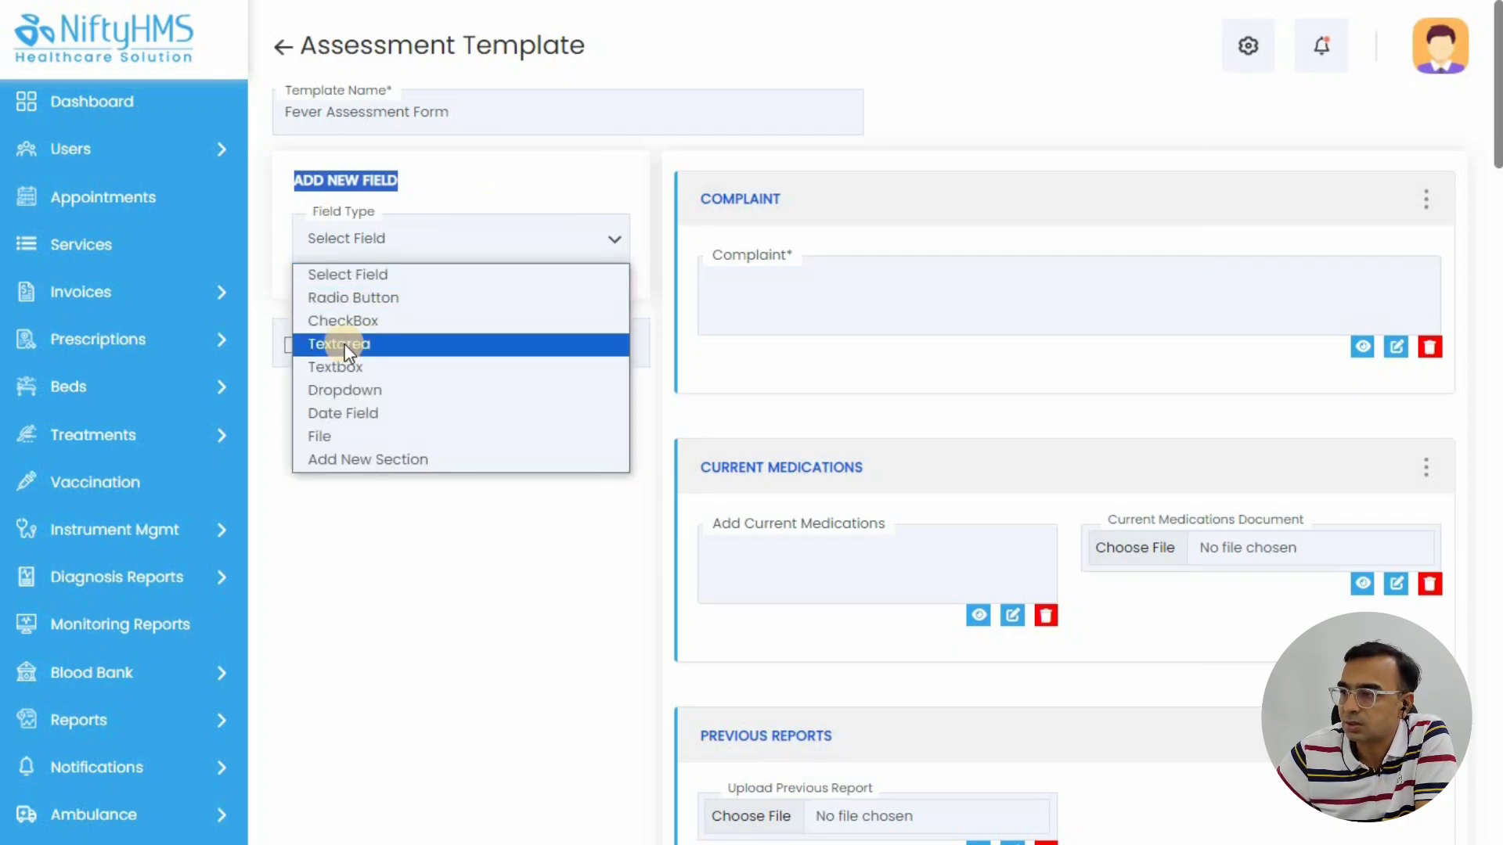
left_click(337, 342)
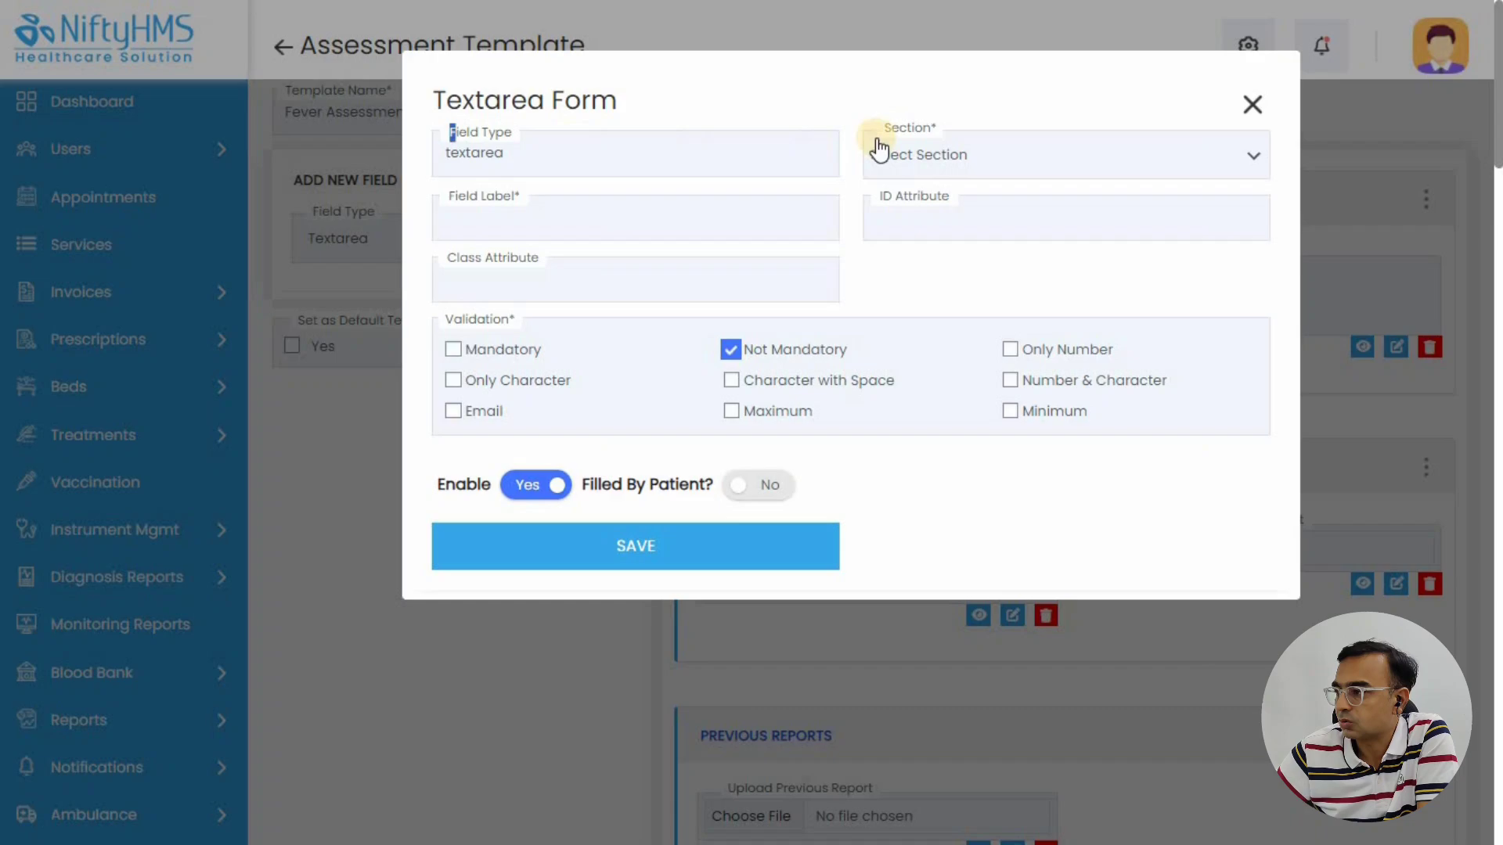
left_click(1062, 154)
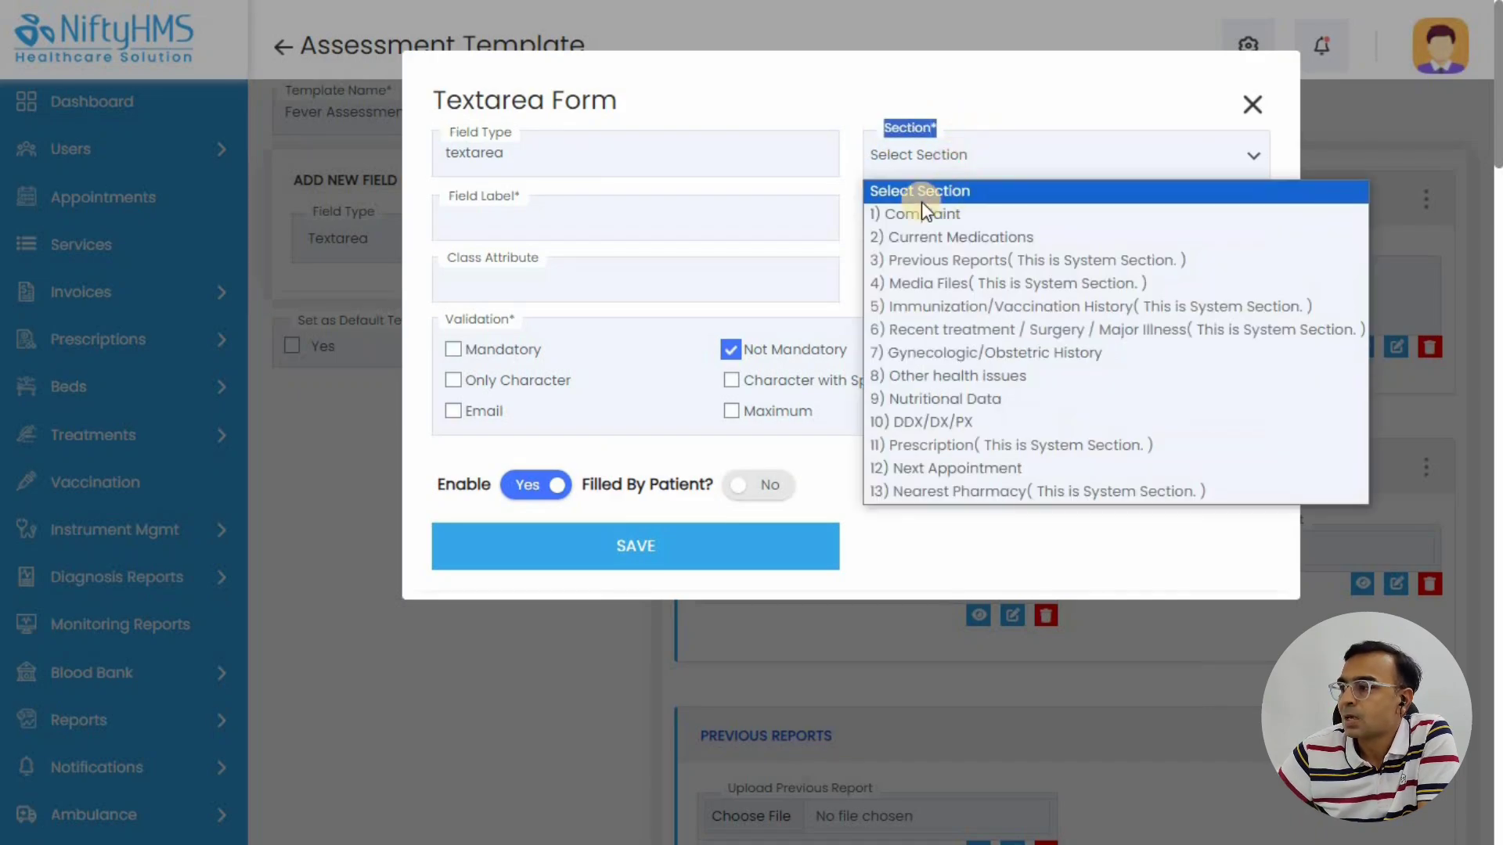
left_click(923, 213)
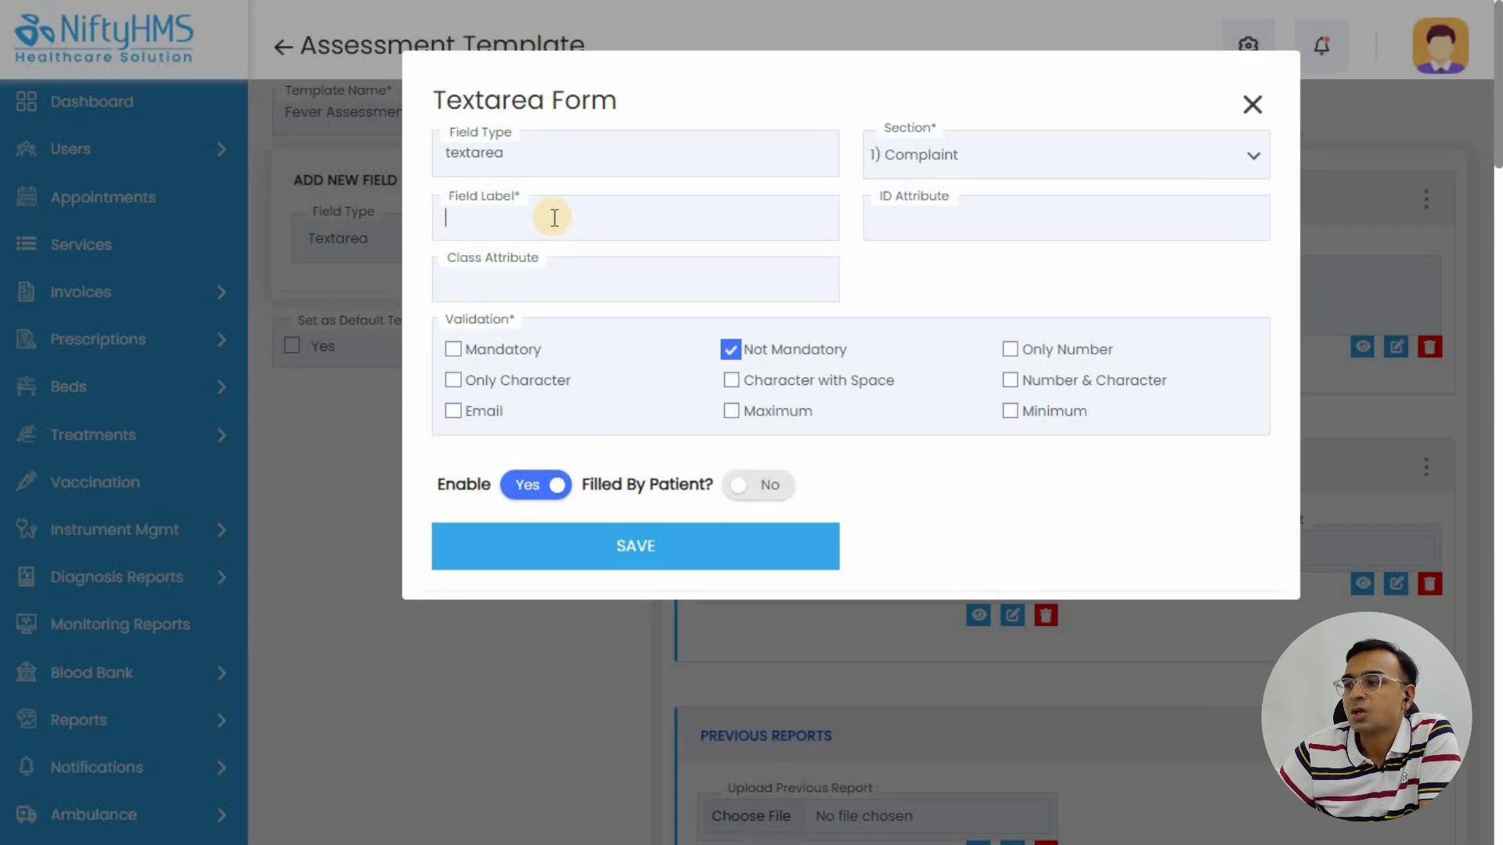
type("Custom")
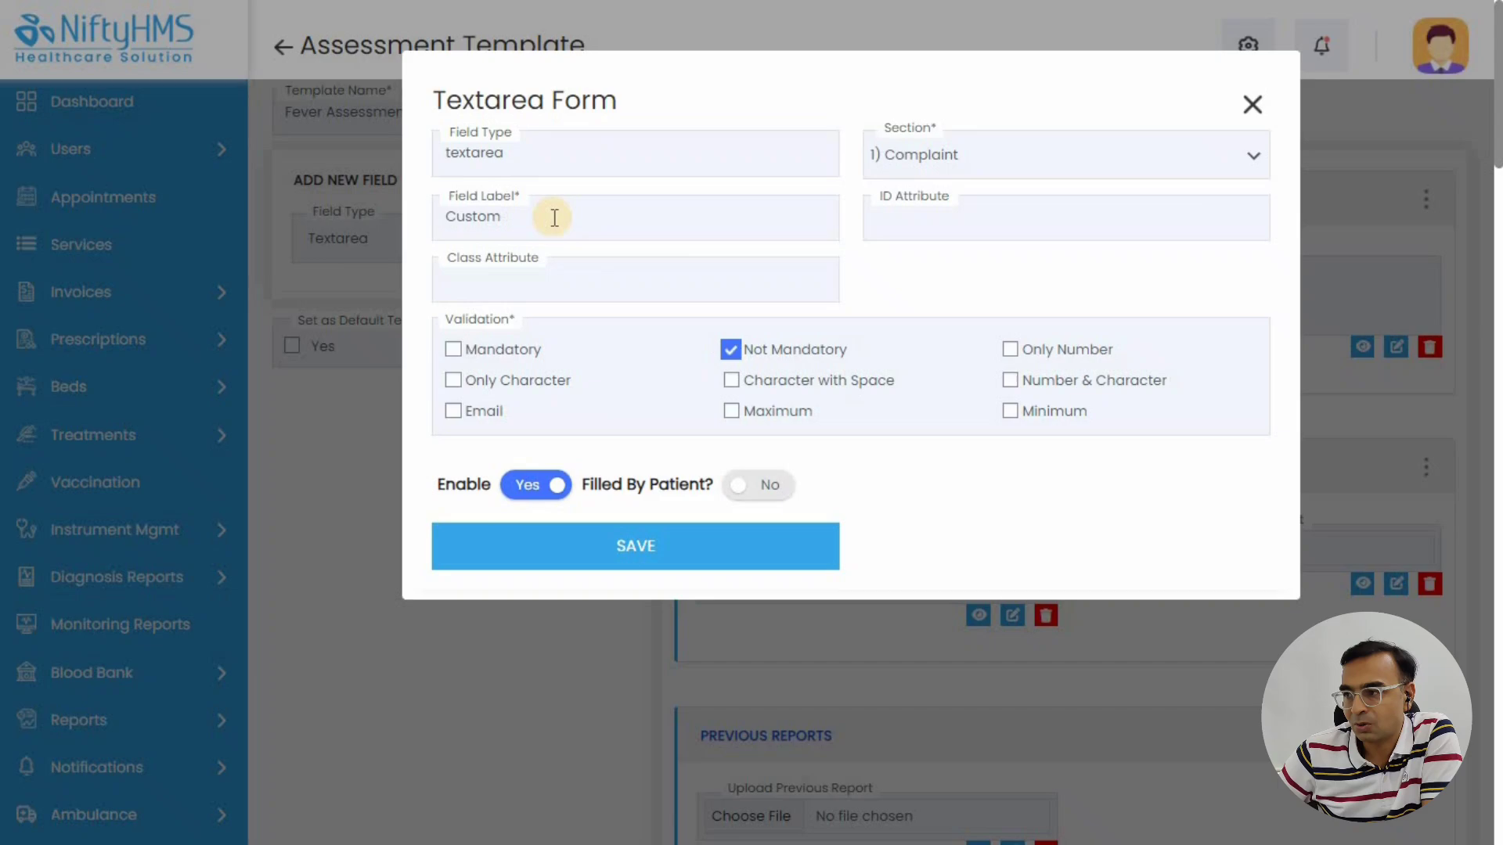
type("Text")
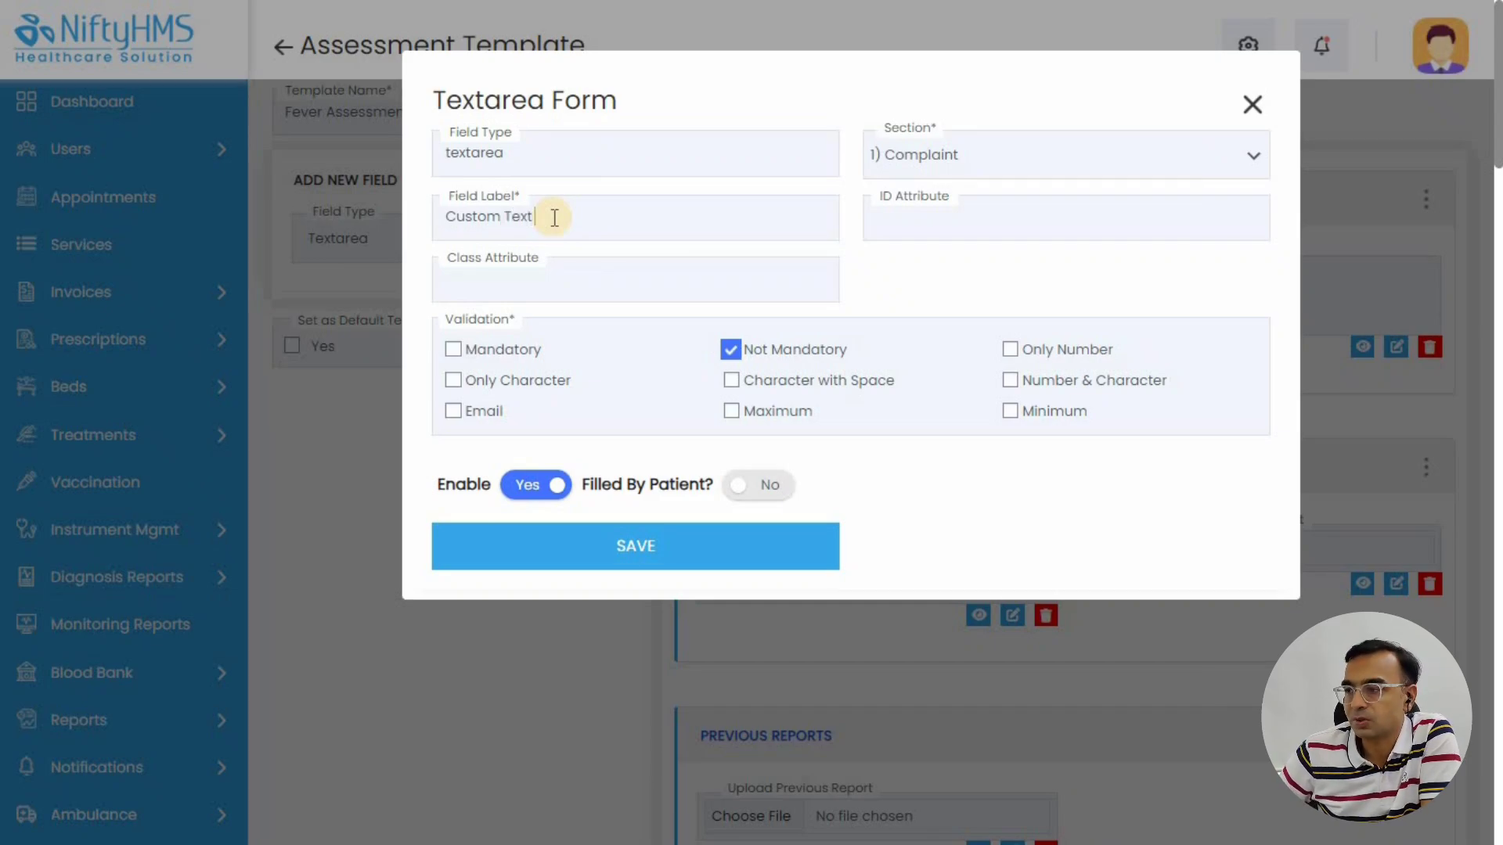
type("Area")
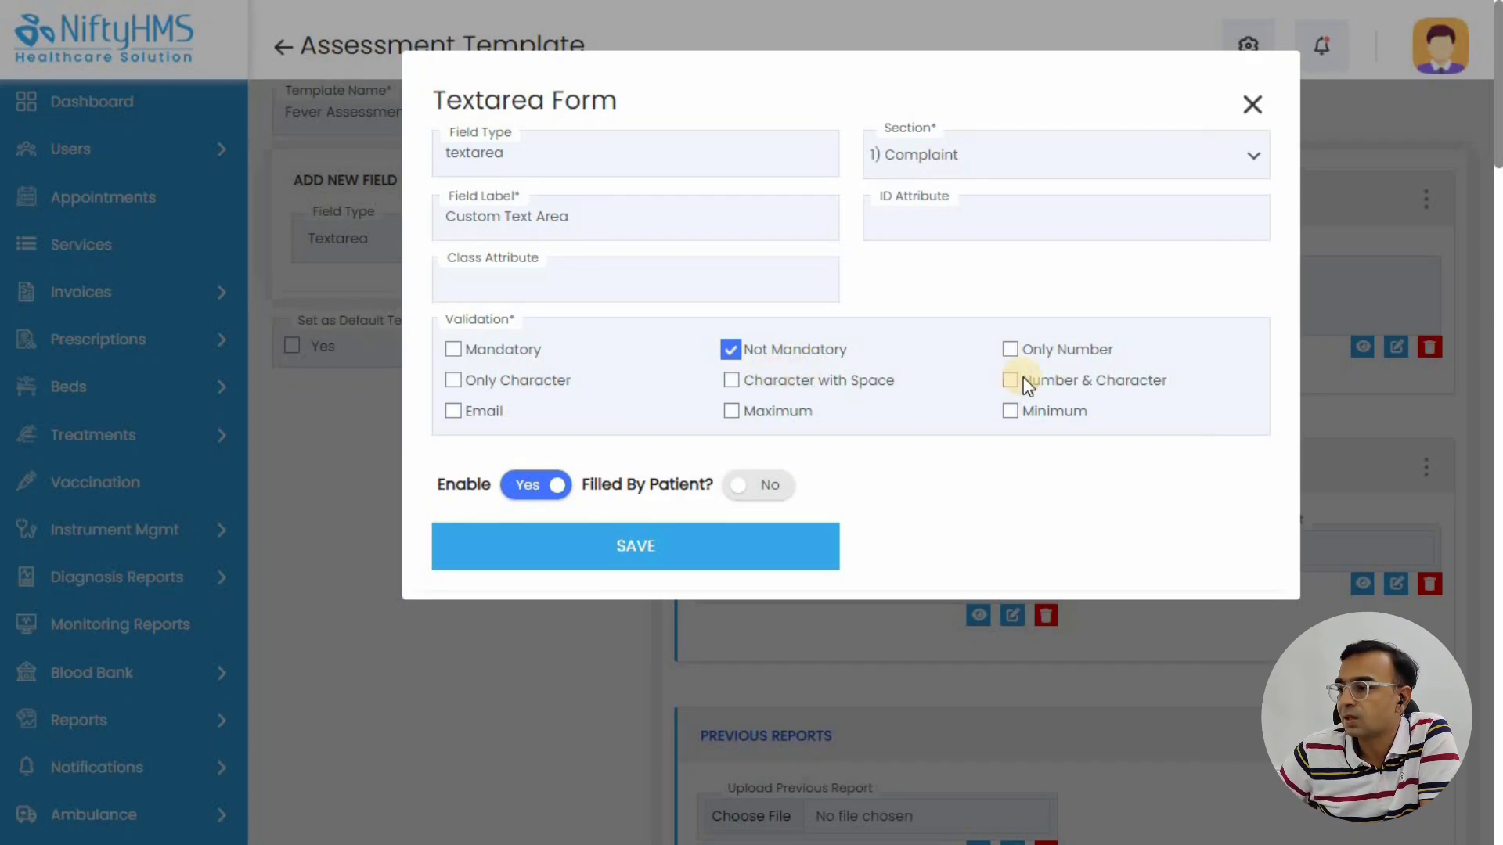
mouse_move(1073, 431)
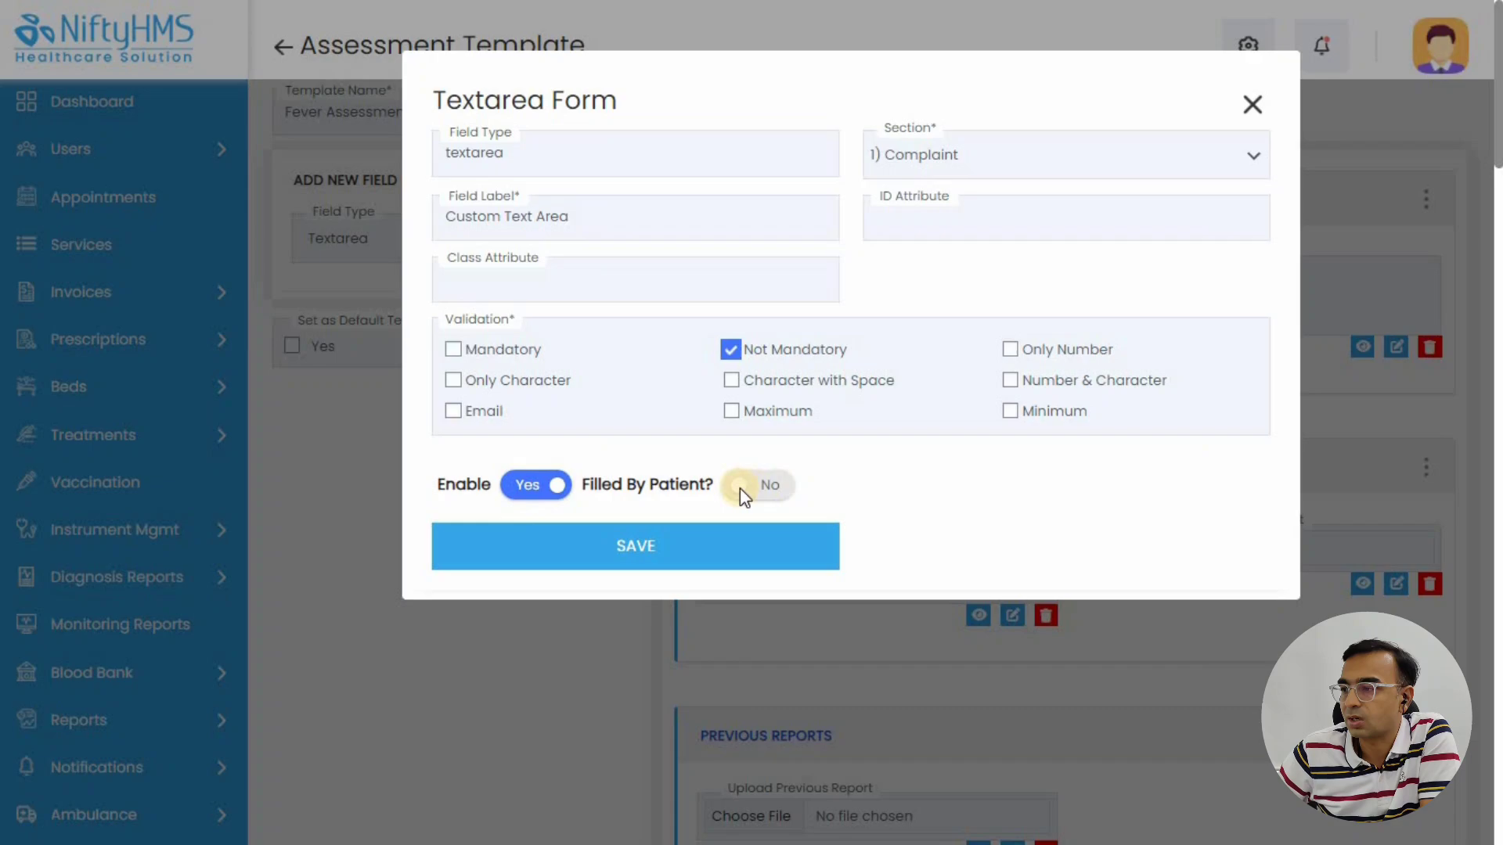
left_click(635, 547)
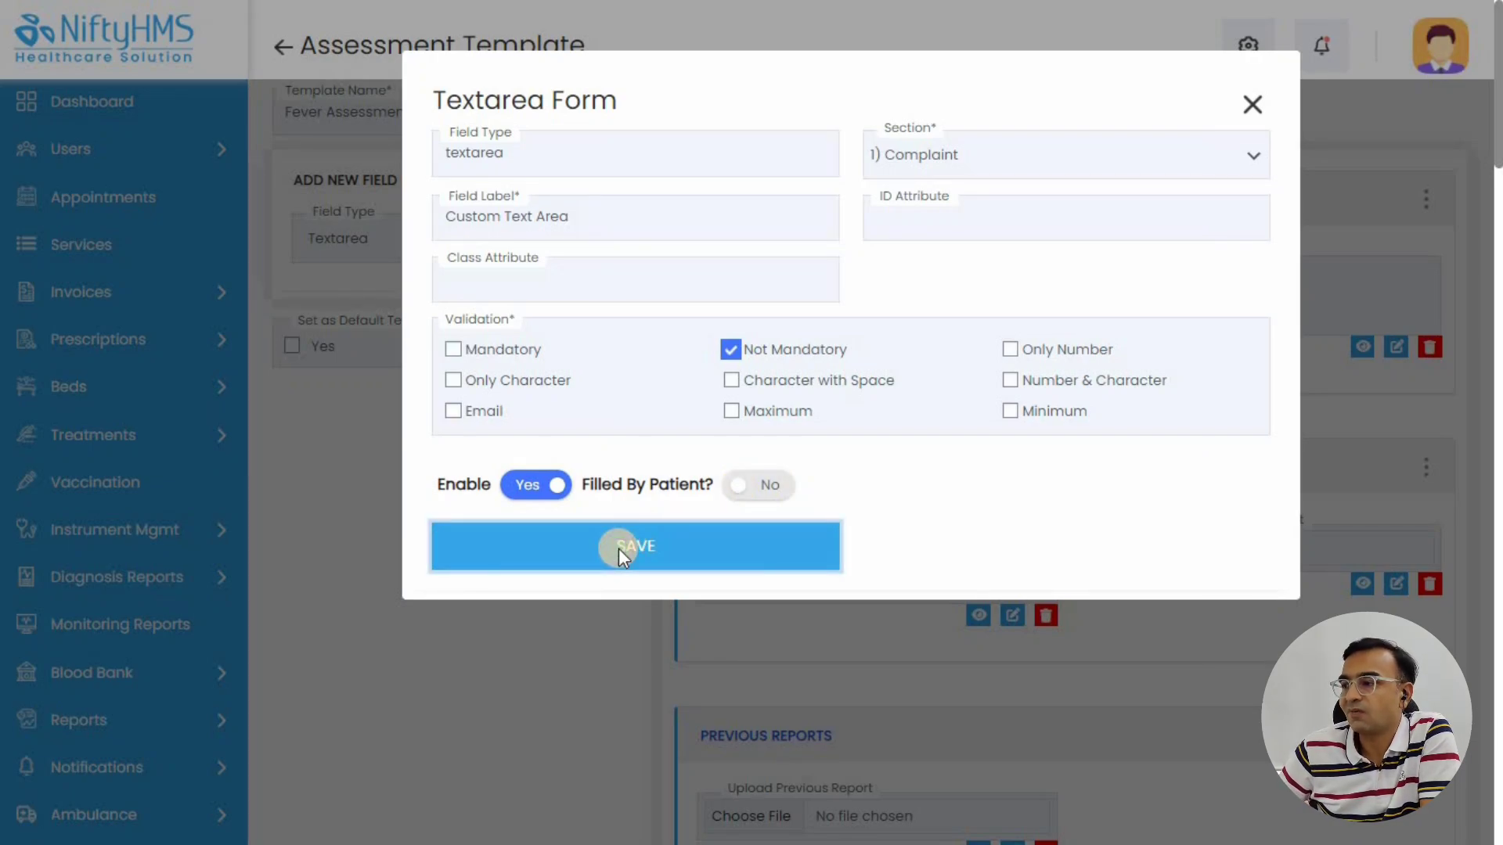
left_click(635, 547)
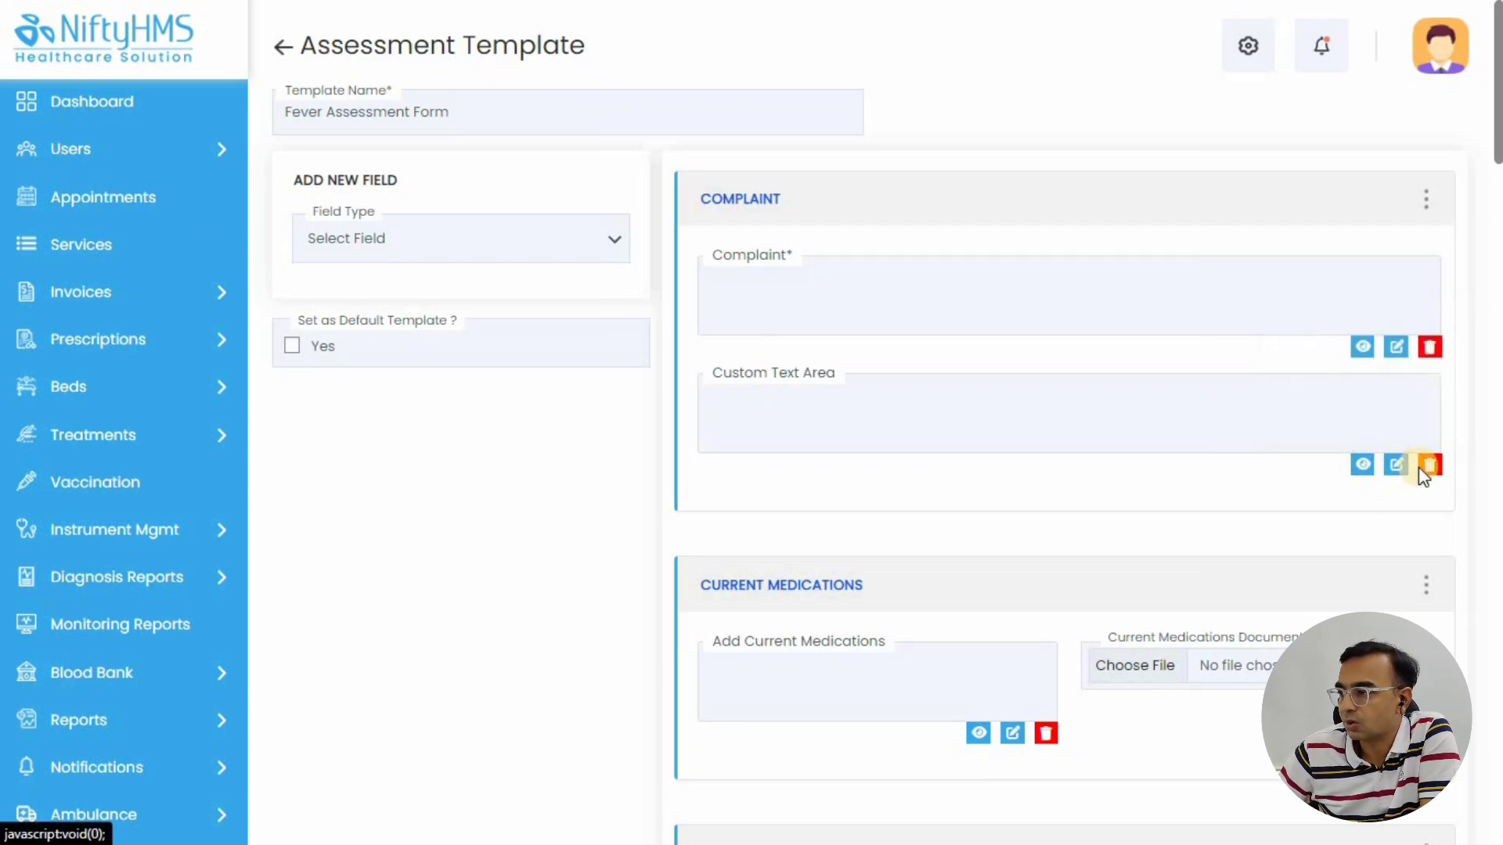
left_click(1430, 465)
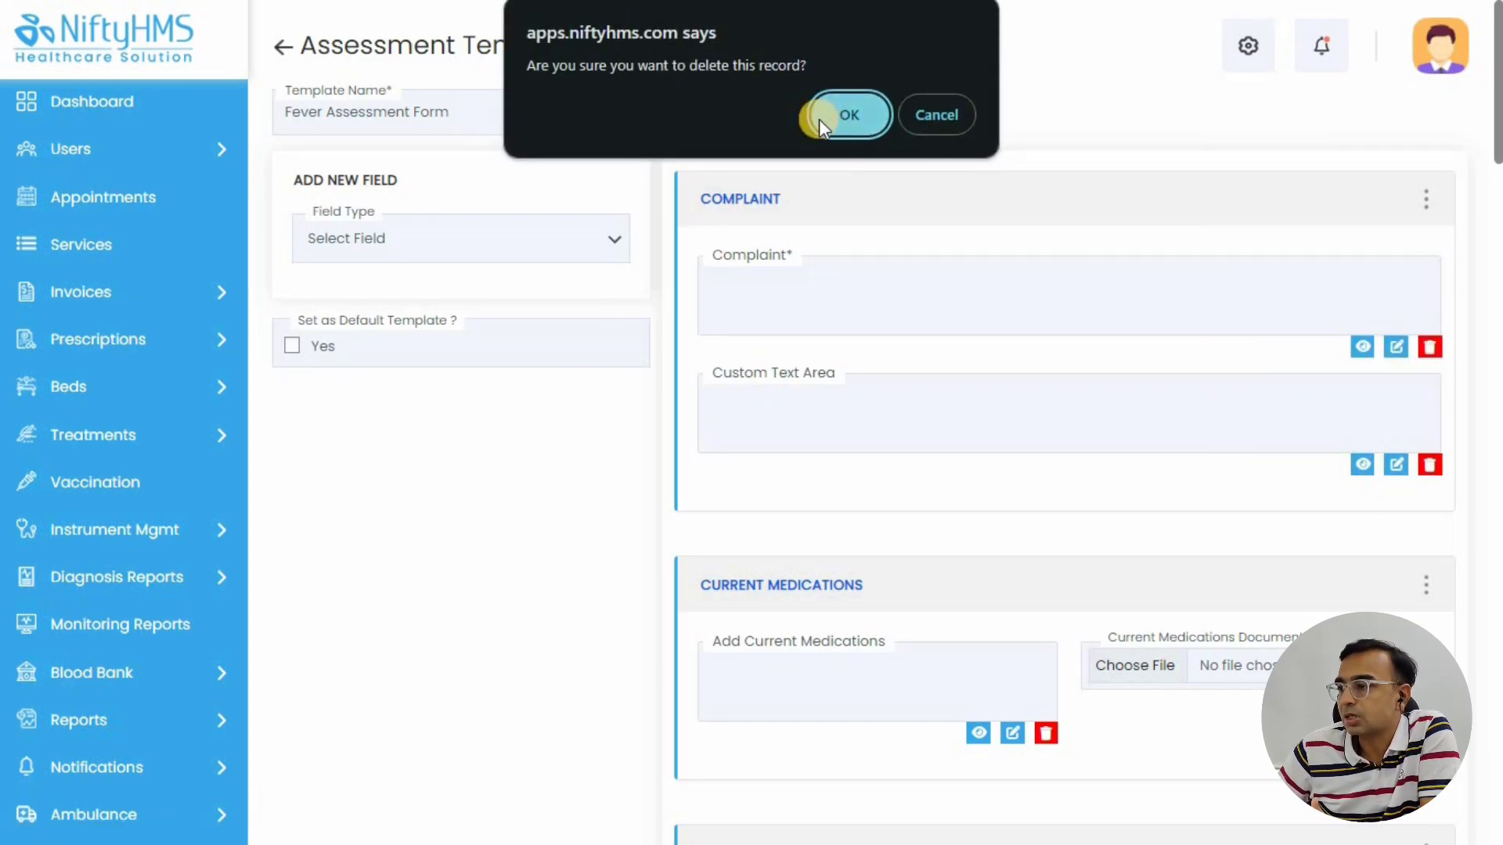
left_click(846, 114)
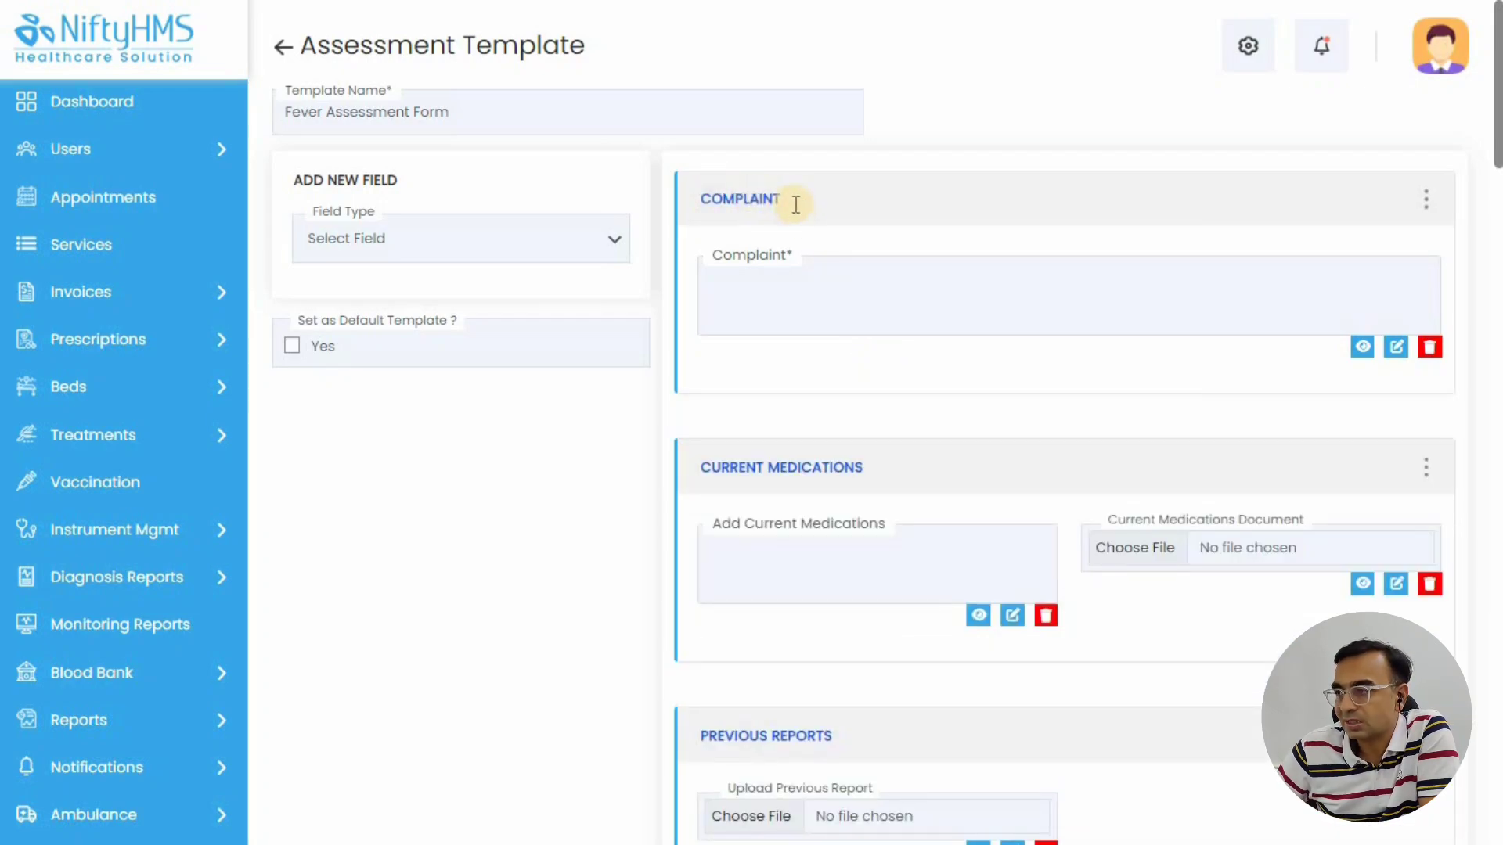
Reorder the form so Current Medications sits above the Complaint section
left_click(738, 198)
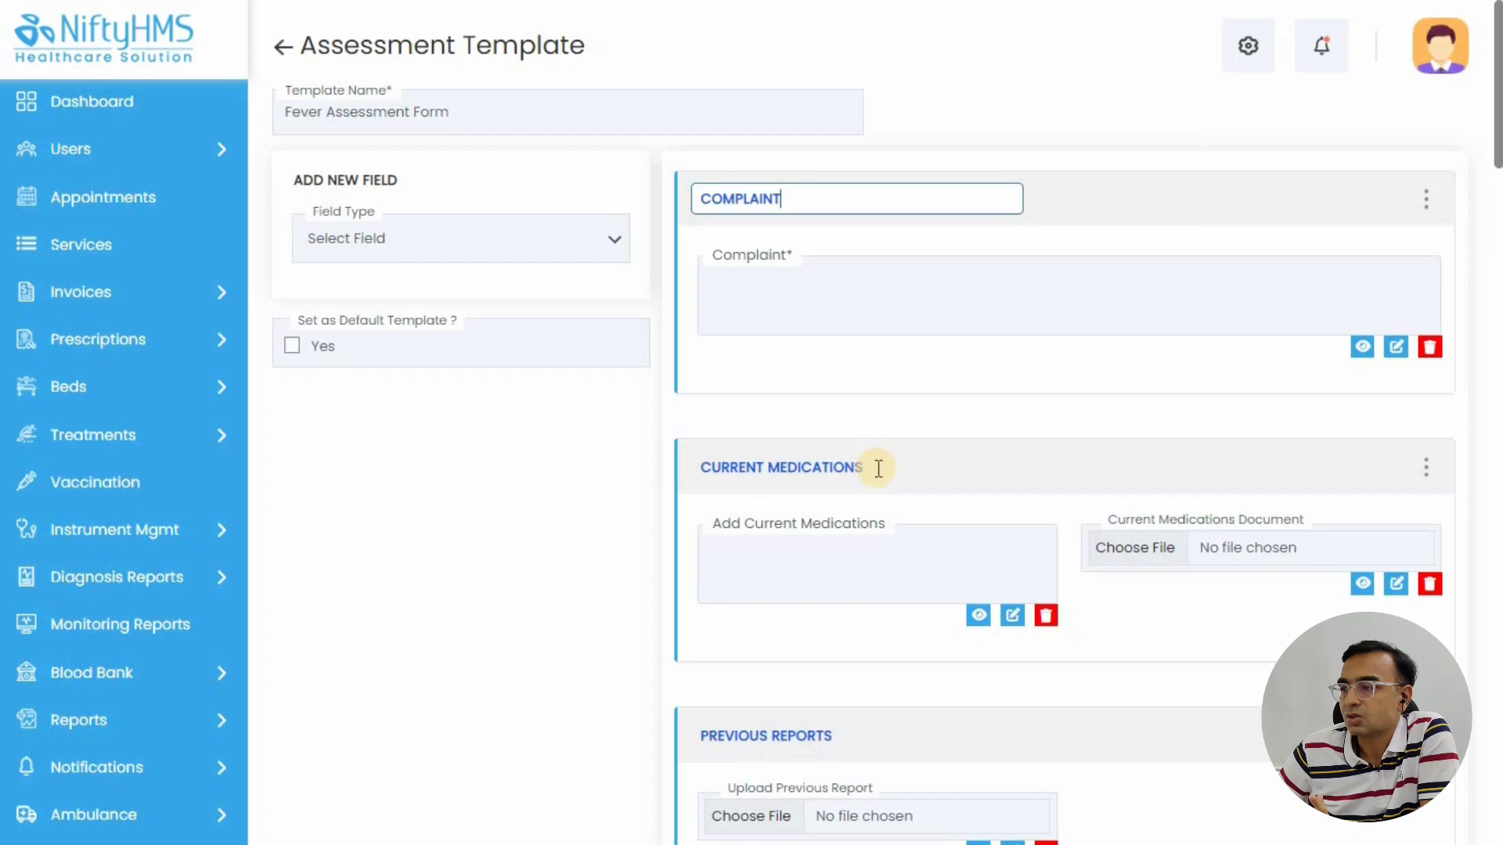
scroll("down", 3)
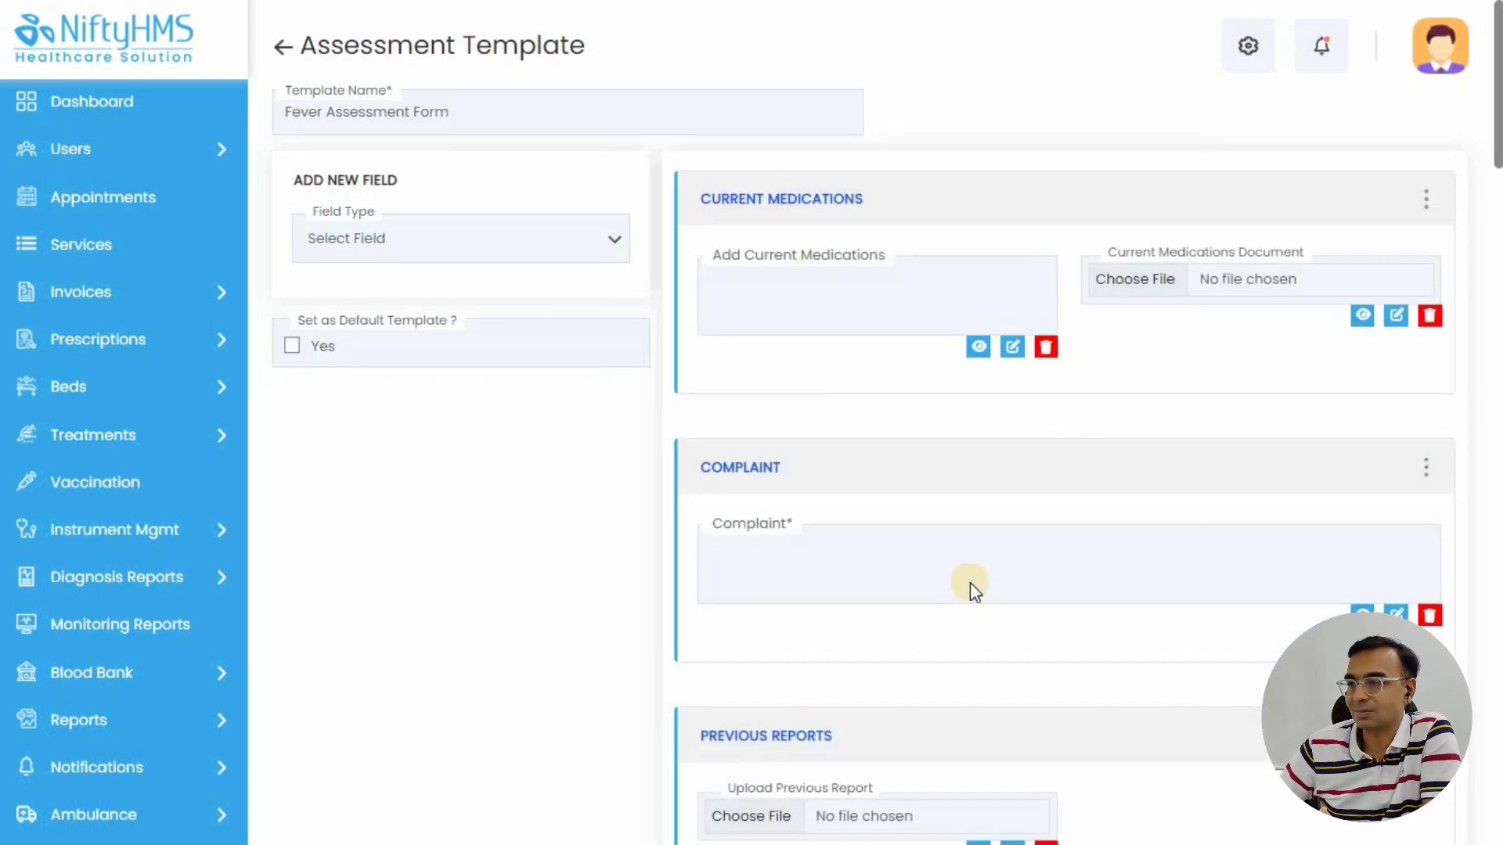
mouse_move(326, 645)
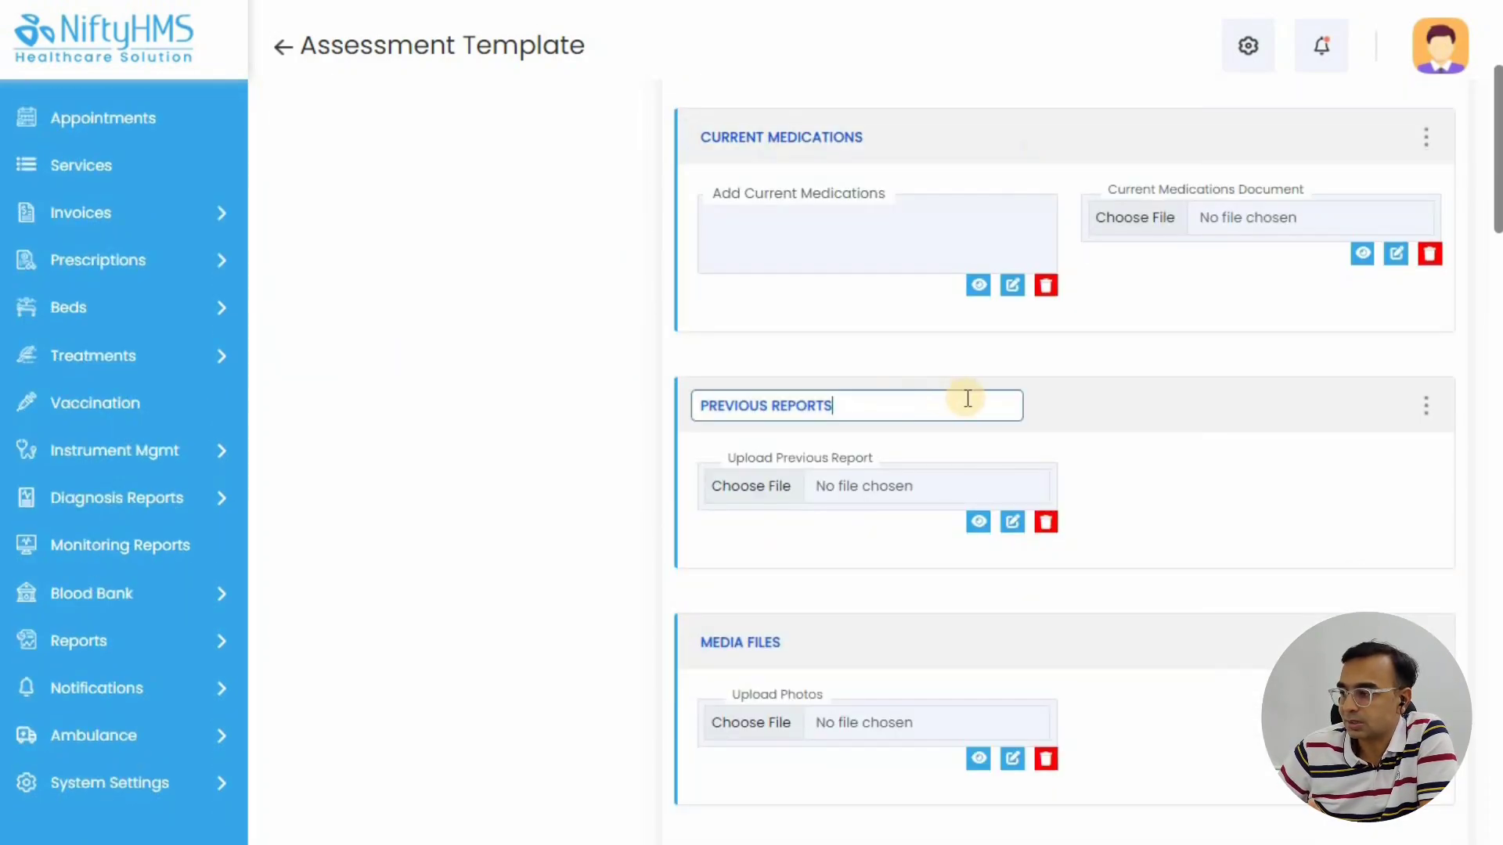
scroll("down", 3)
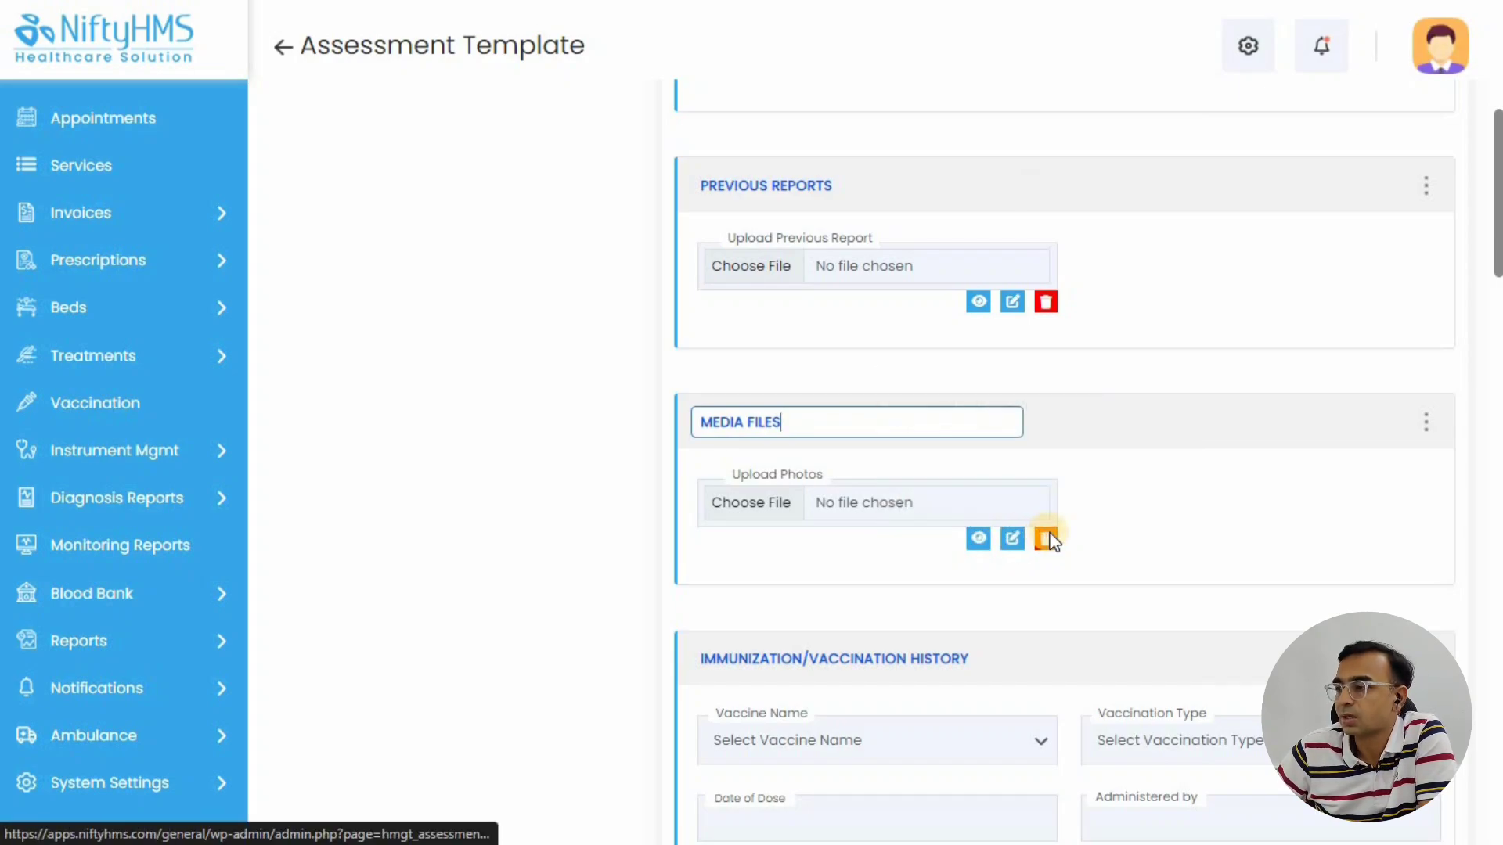
scroll("down", 3)
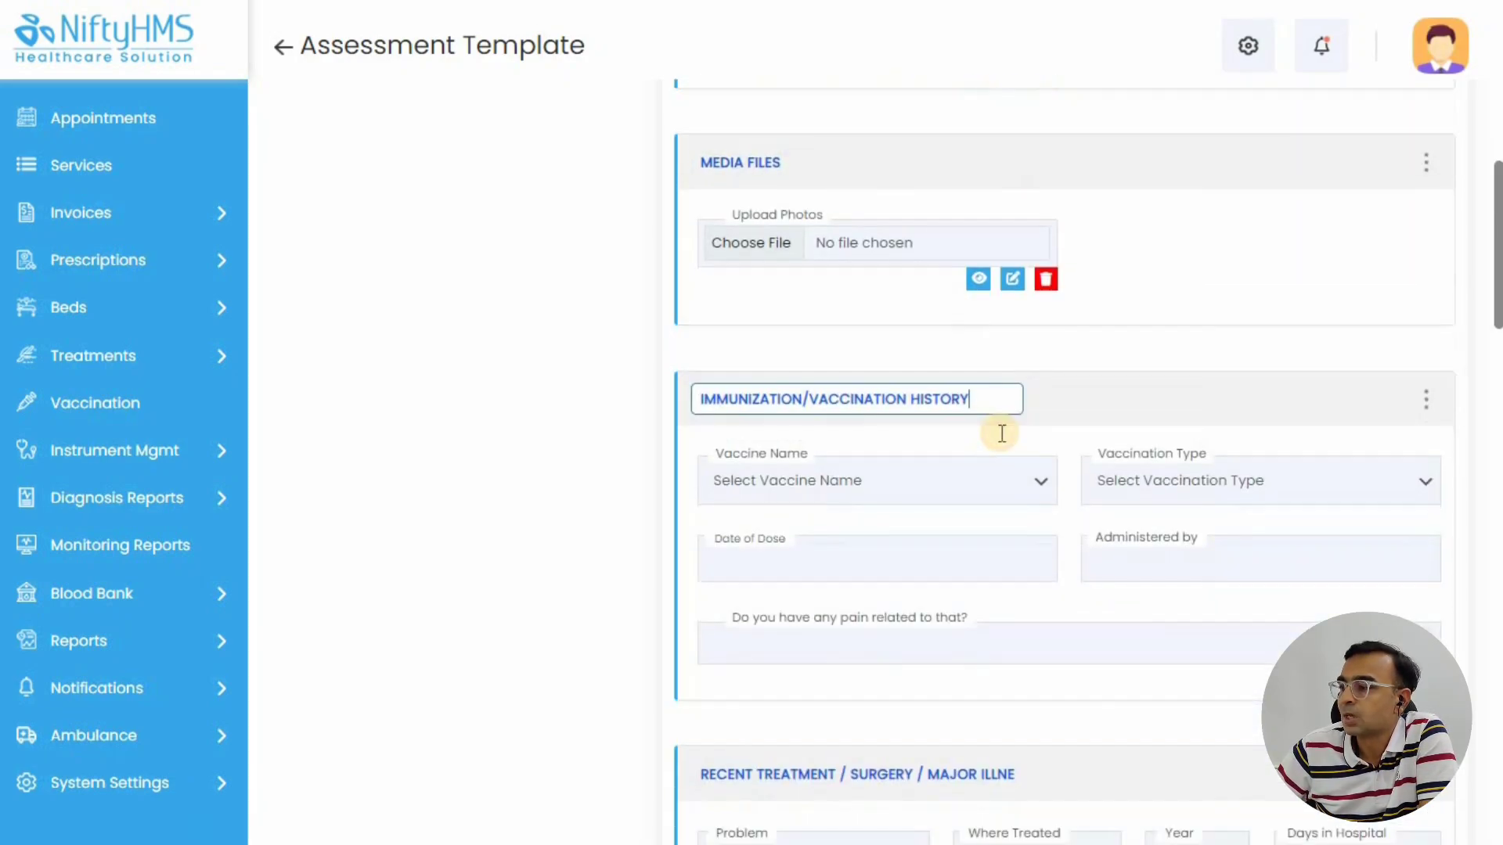
scroll("down", 3)
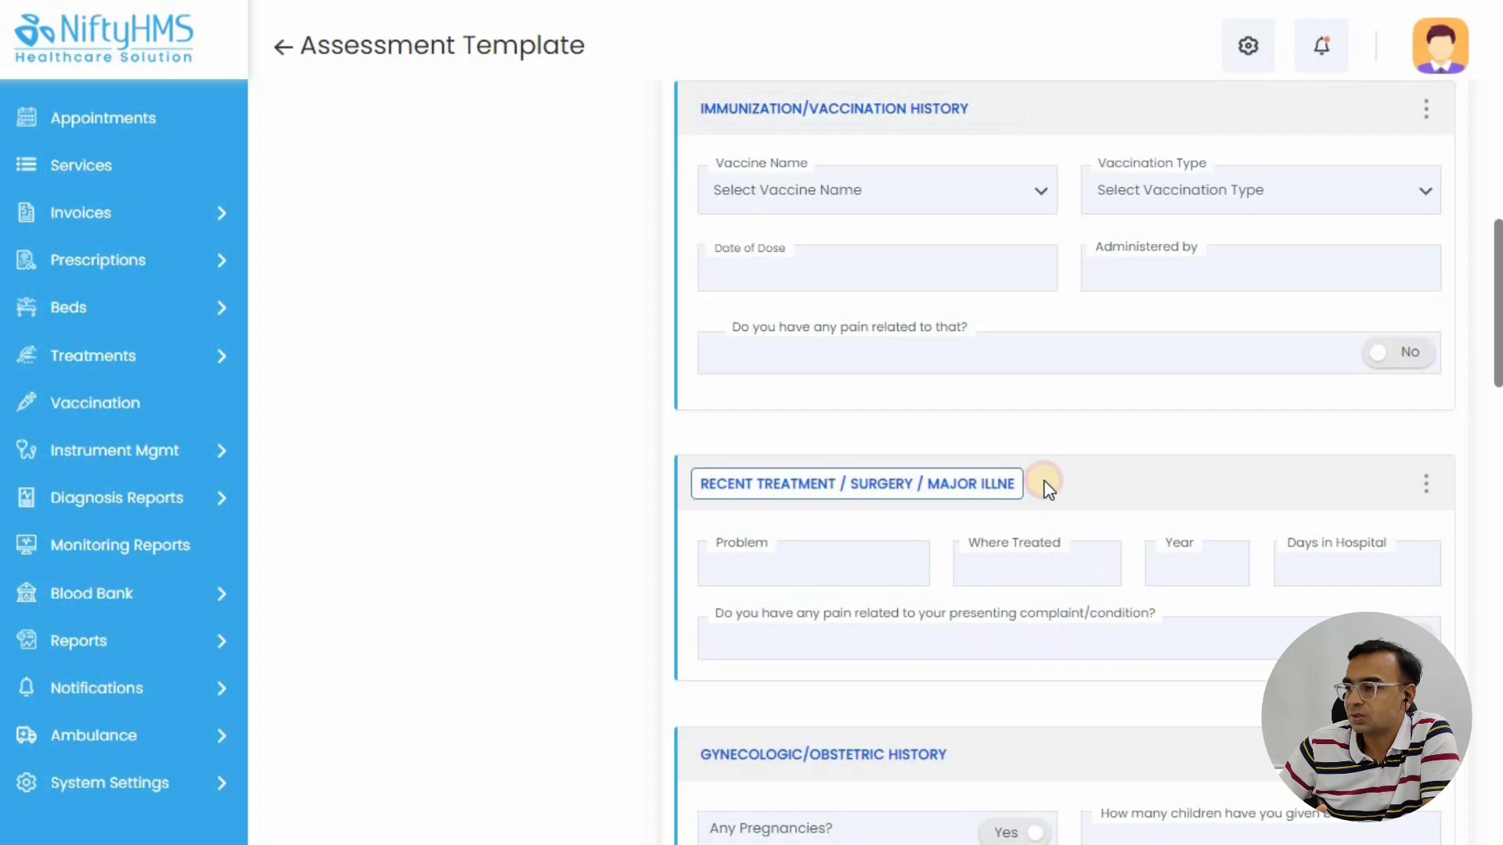
scroll("down", 3)
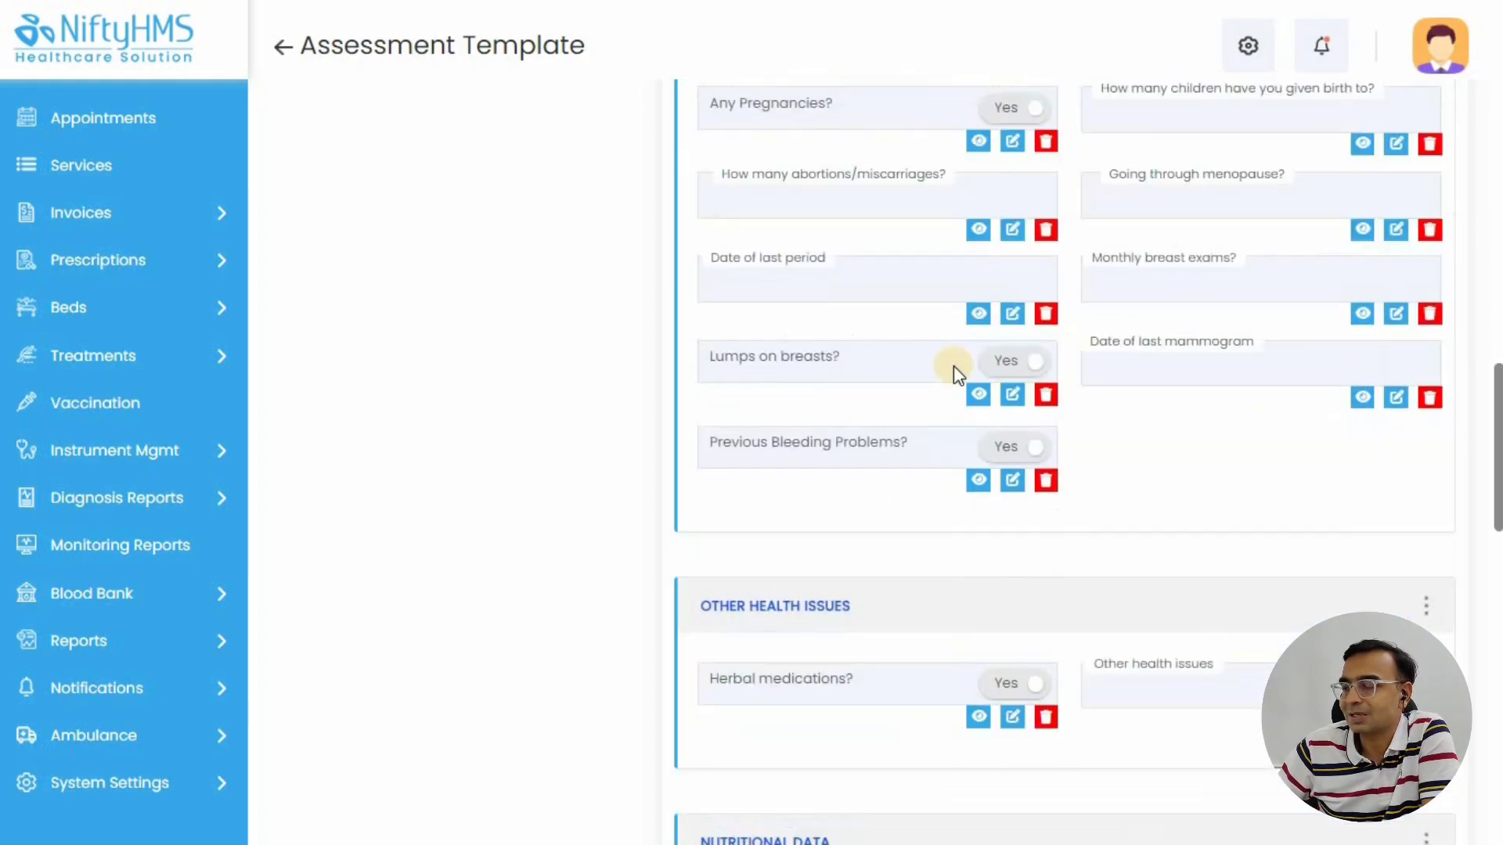
scroll("down", 3)
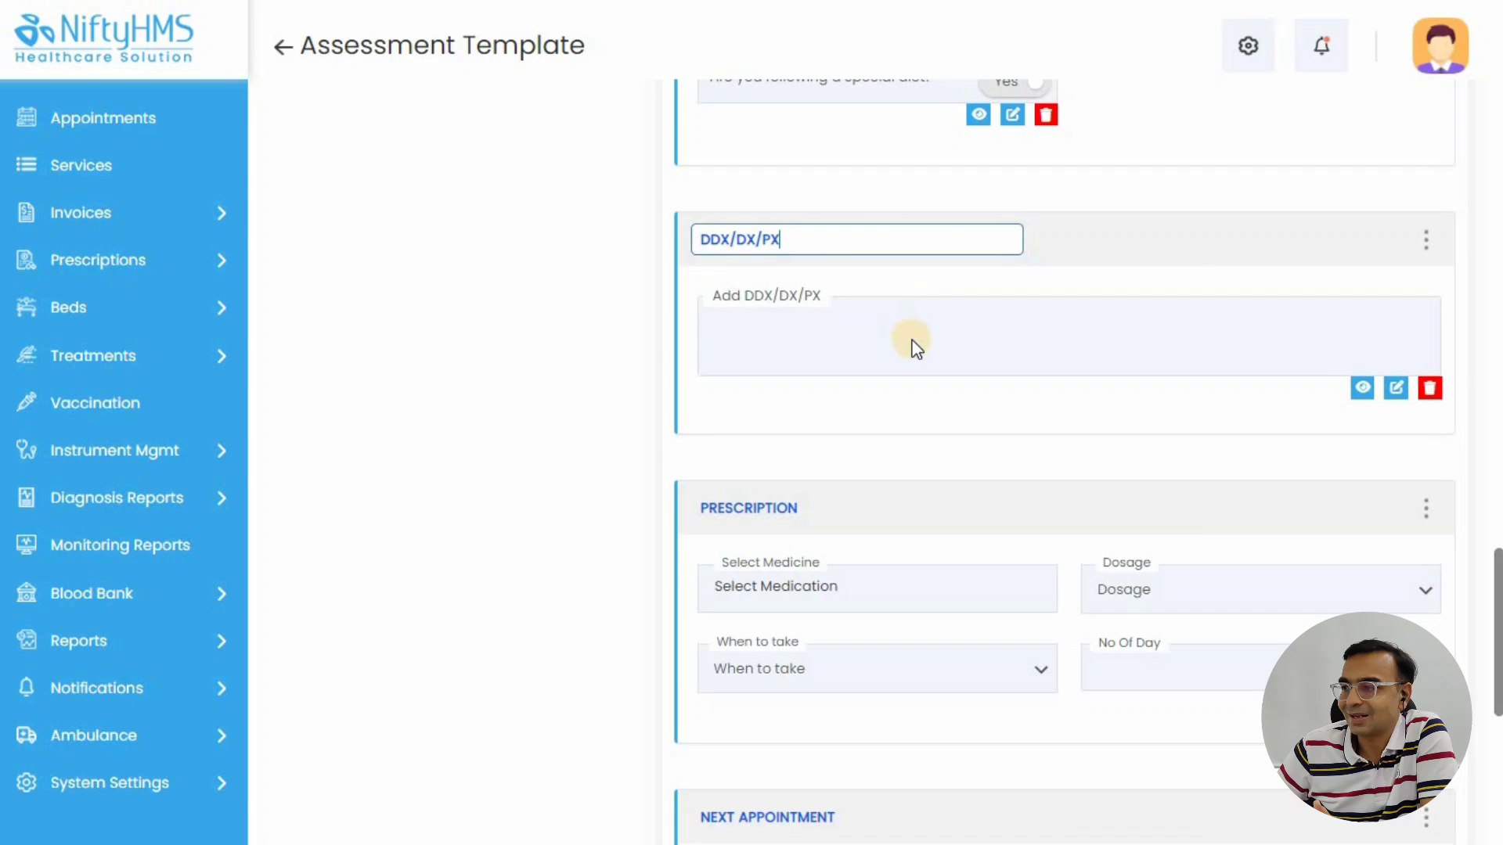
scroll("down", 3)
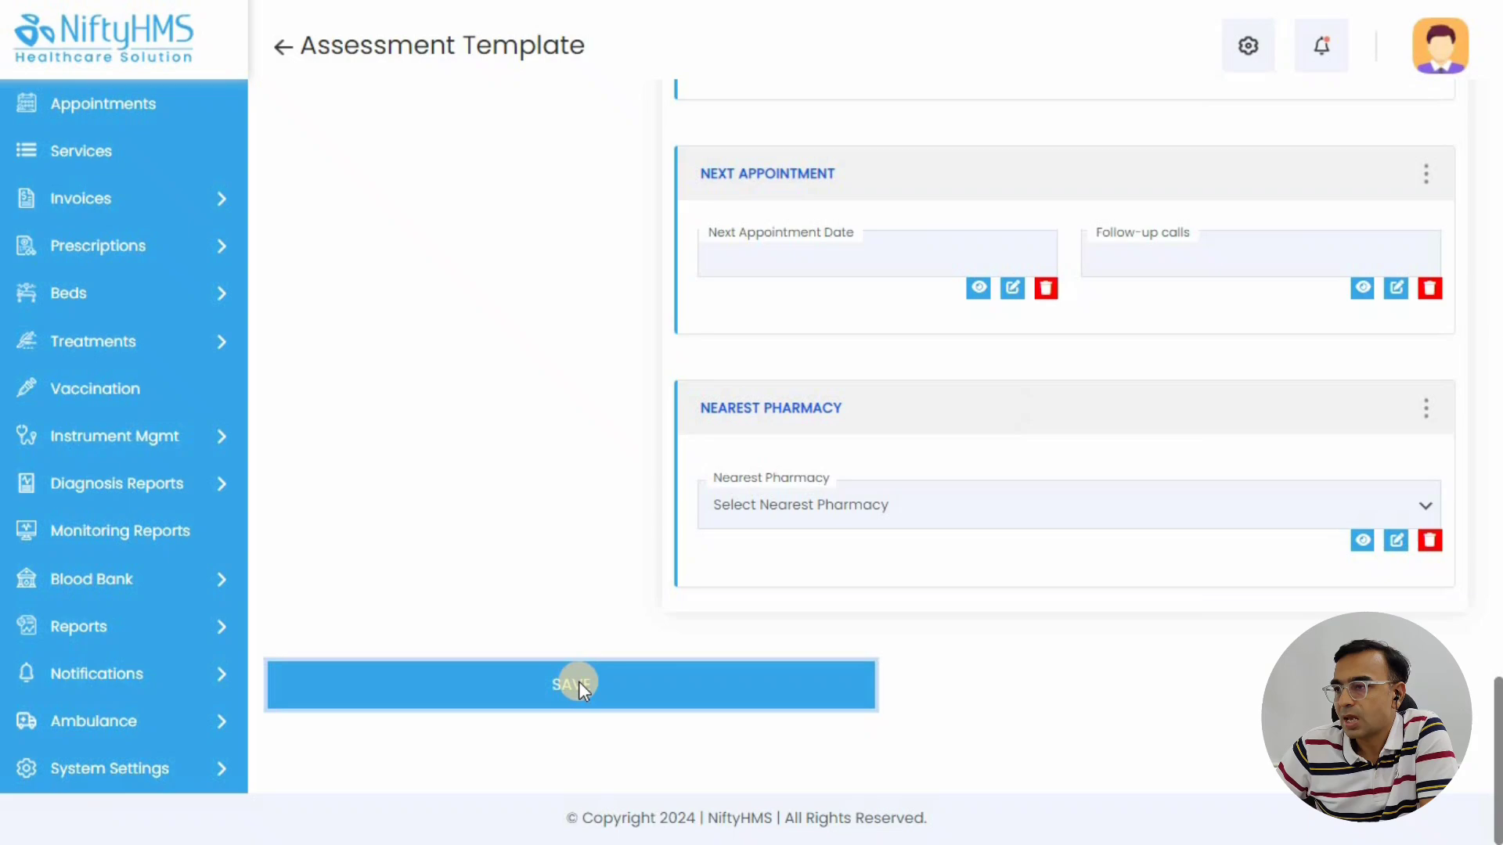
Save the Fever Assessment Form template and confirm the update
left_click(571, 684)
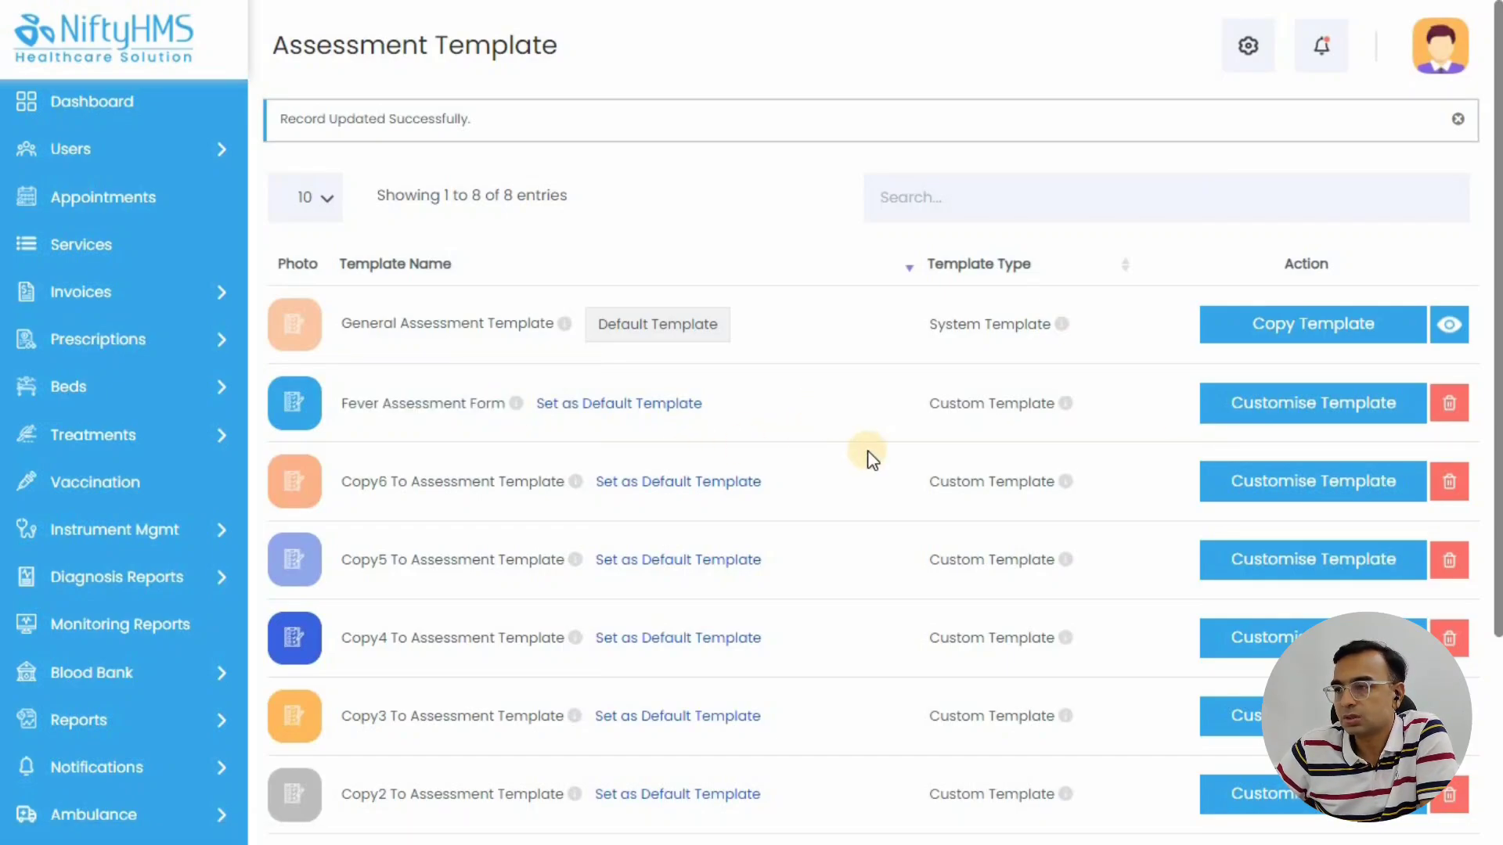
mouse_move(108, 101)
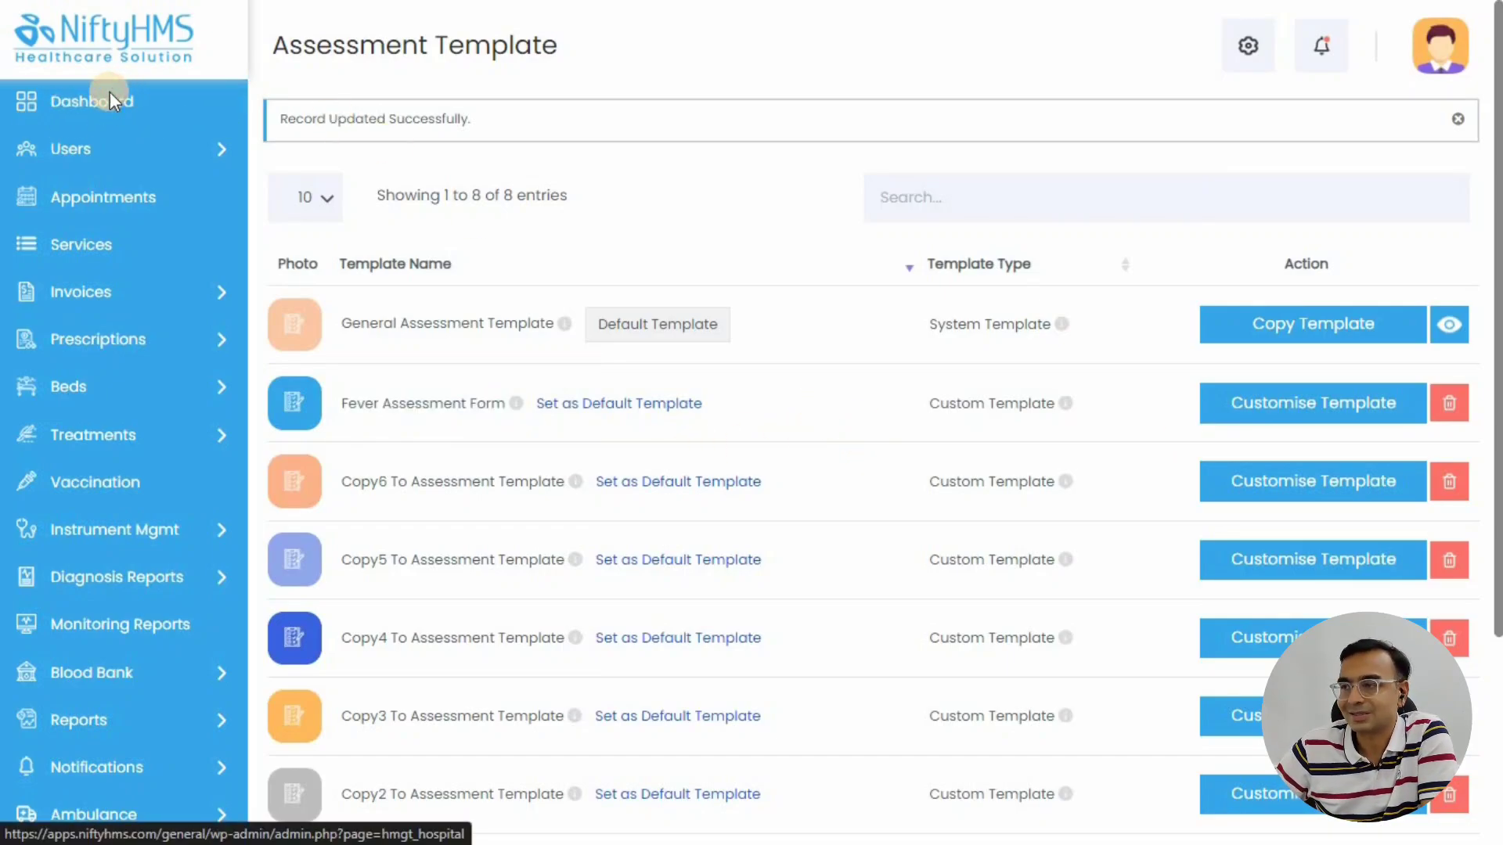